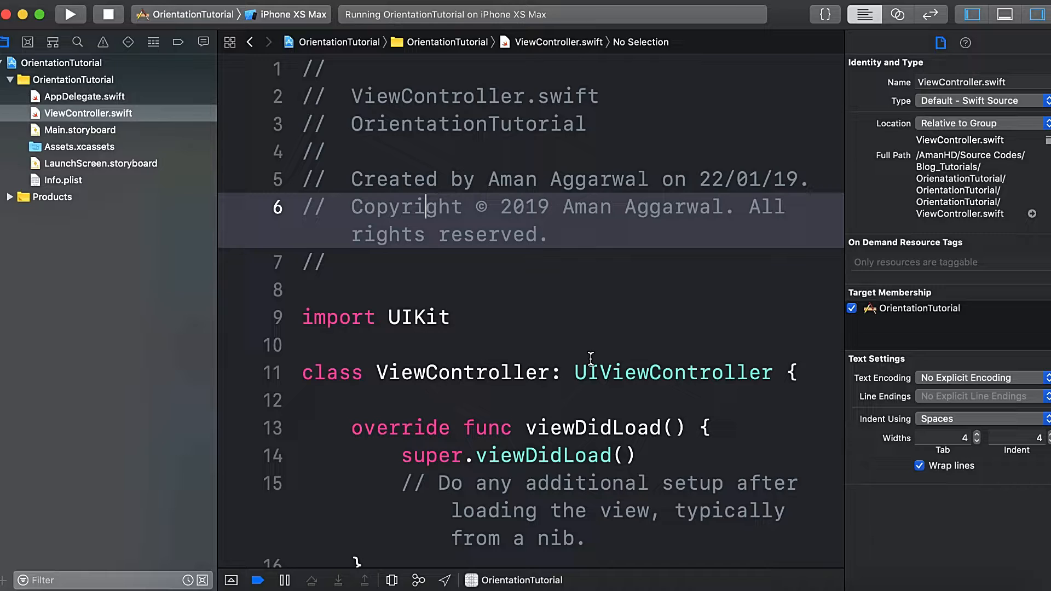
{"action": "mouse_move", "coordinate": [865, 567]}
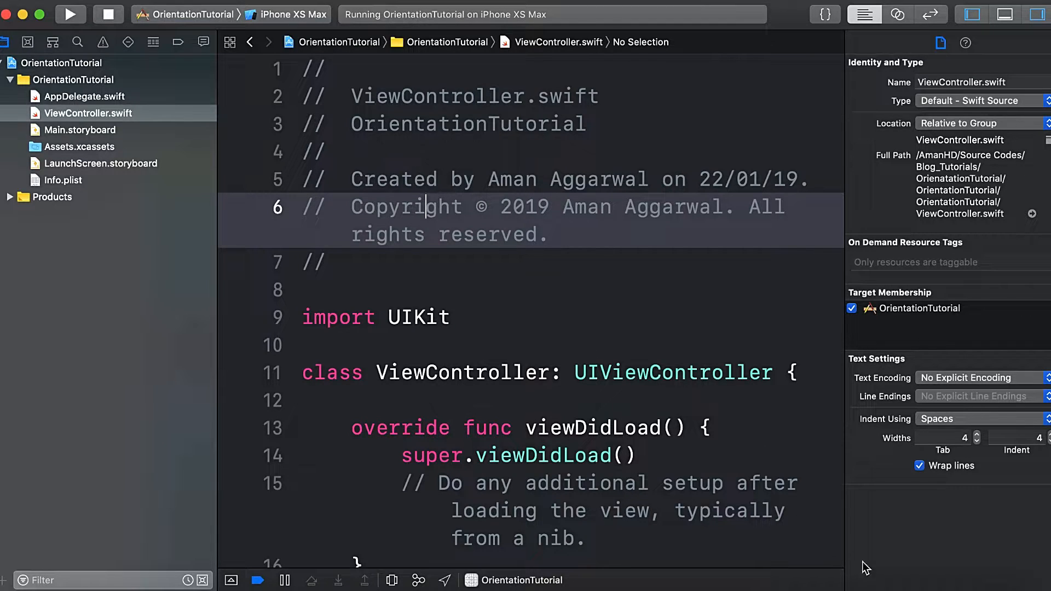
- Show the OrientationTutorial target's General settings, scrolled to the Deployment Info orientation checkboxes
{"action": "left_click", "coordinate": [70, 14]}
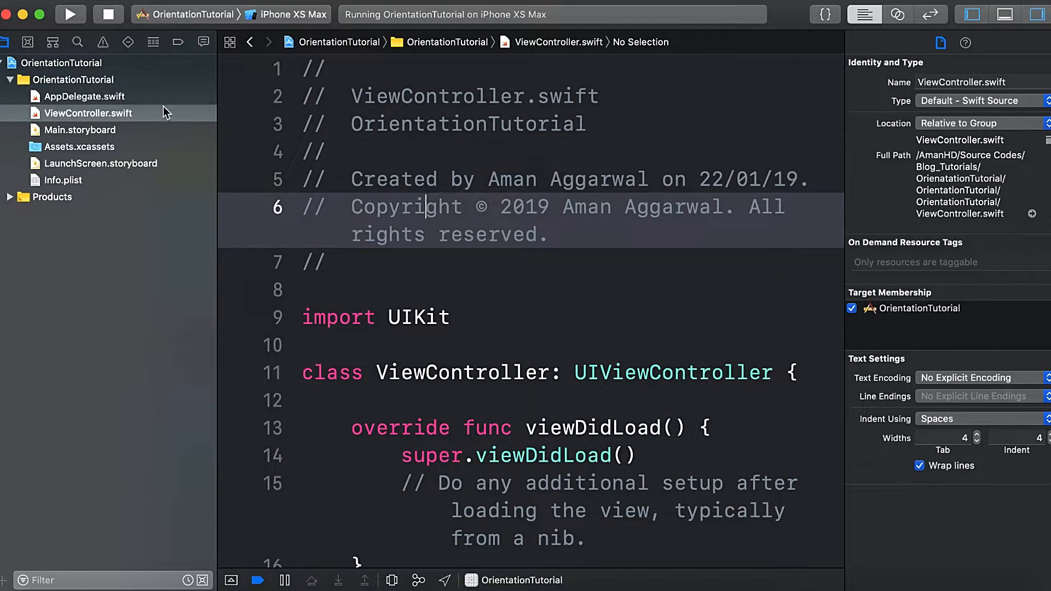
{"action": "left_click", "coordinate": [65, 63]}
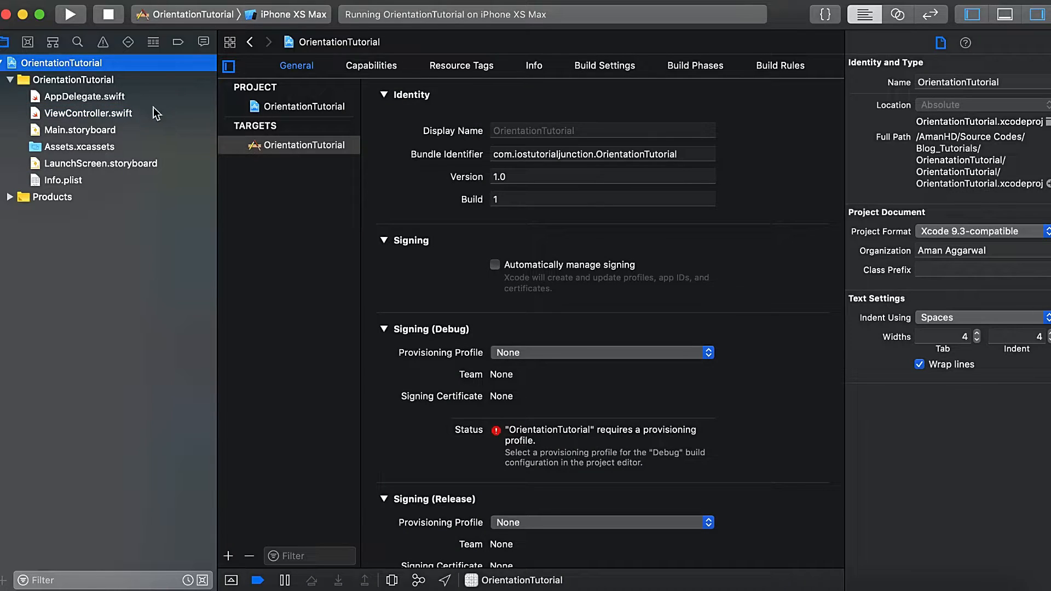
{"action": "left_click", "coordinate": [309, 146]}
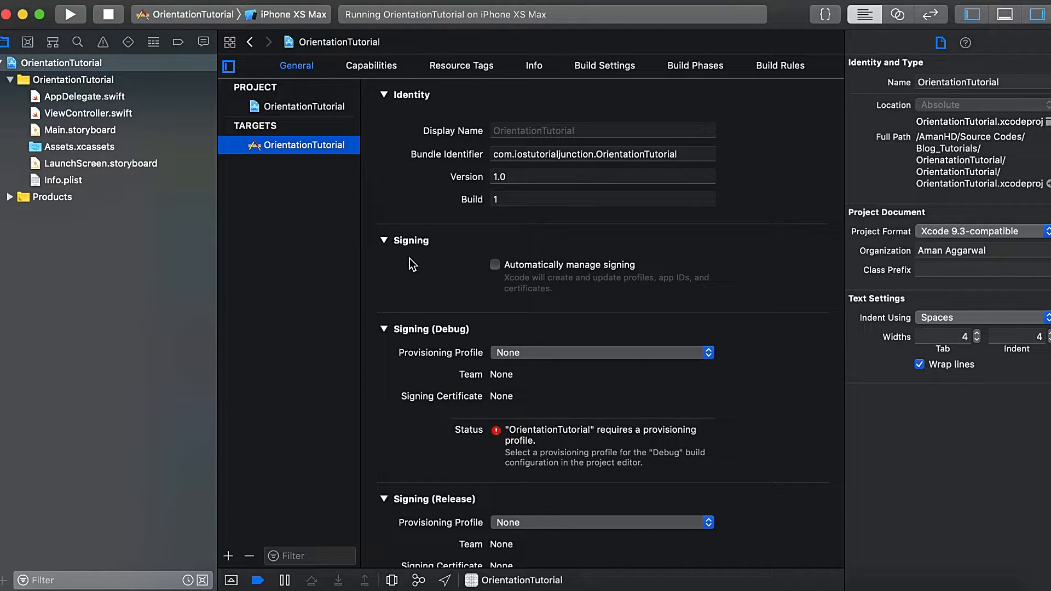
{"action": "scroll", "scroll_direction": "down", "scroll_amount": 3}
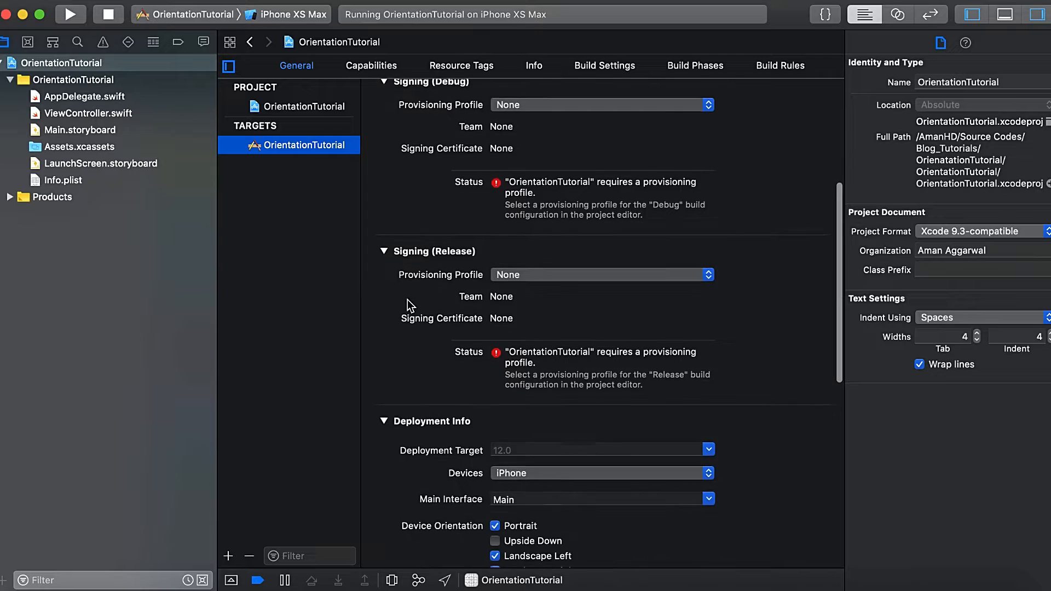
{"action": "scroll", "scroll_direction": "down", "scroll_amount": 3}
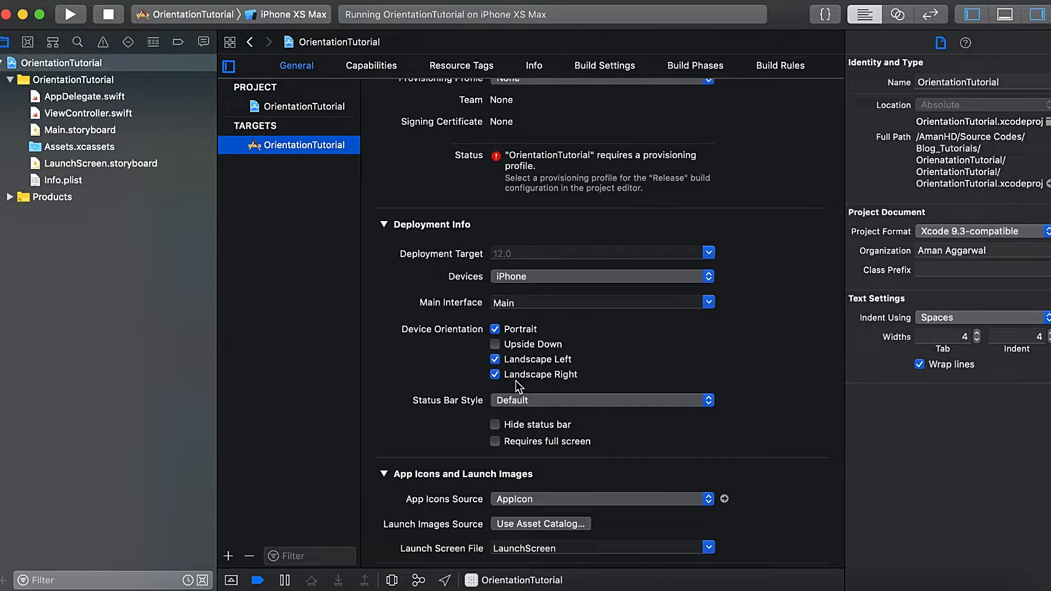
{"action": "mouse_move", "coordinate": [87, 137]}
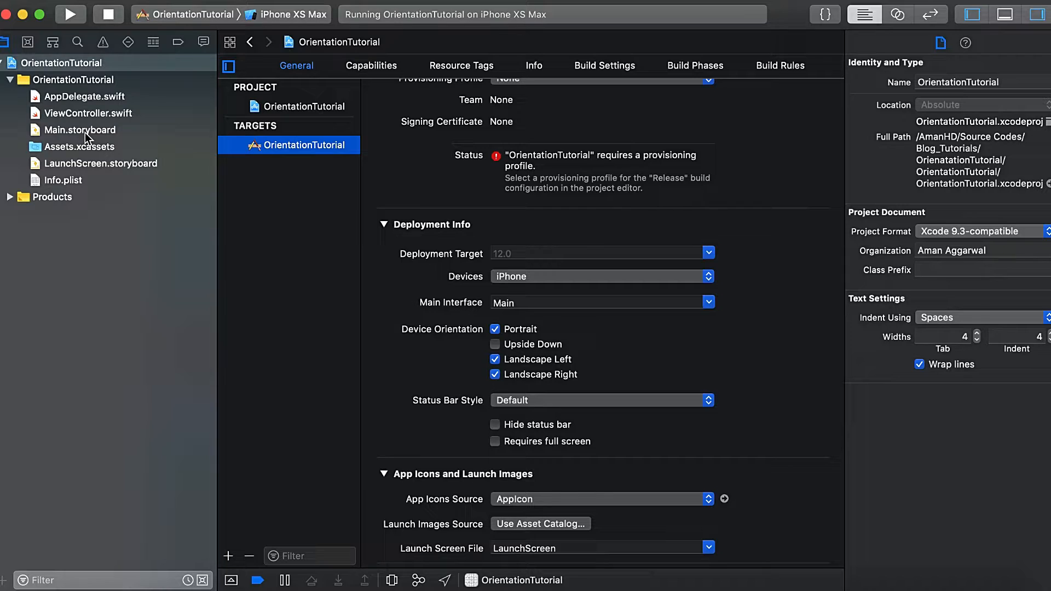
{"action": "left_click", "coordinate": [63, 62]}
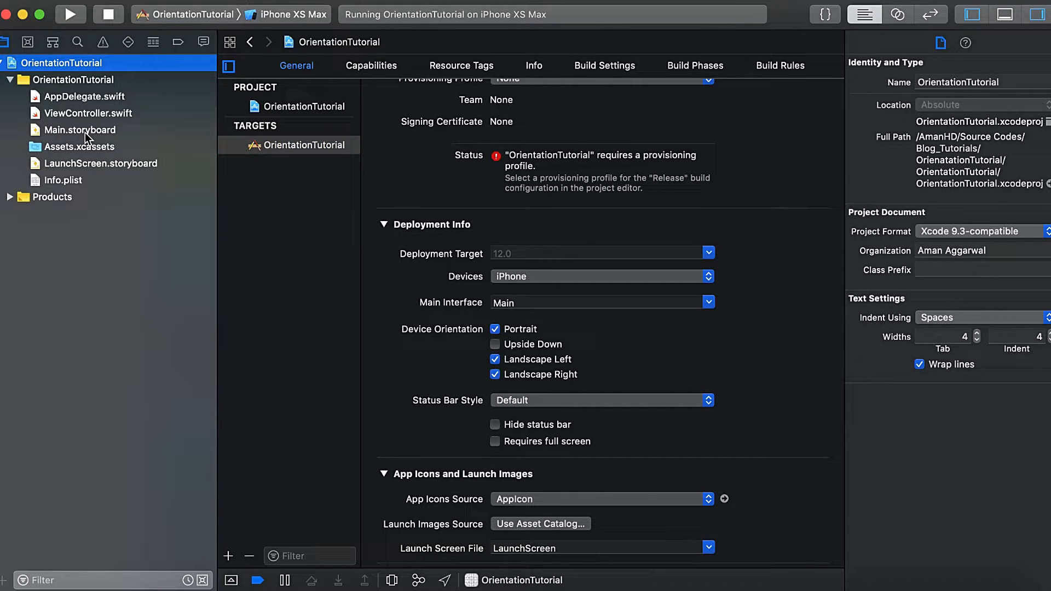
- Open Main.storyboard with the navigator hidden and set the root view's Background to yellow
{"action": "left_click", "coordinate": [81, 129]}
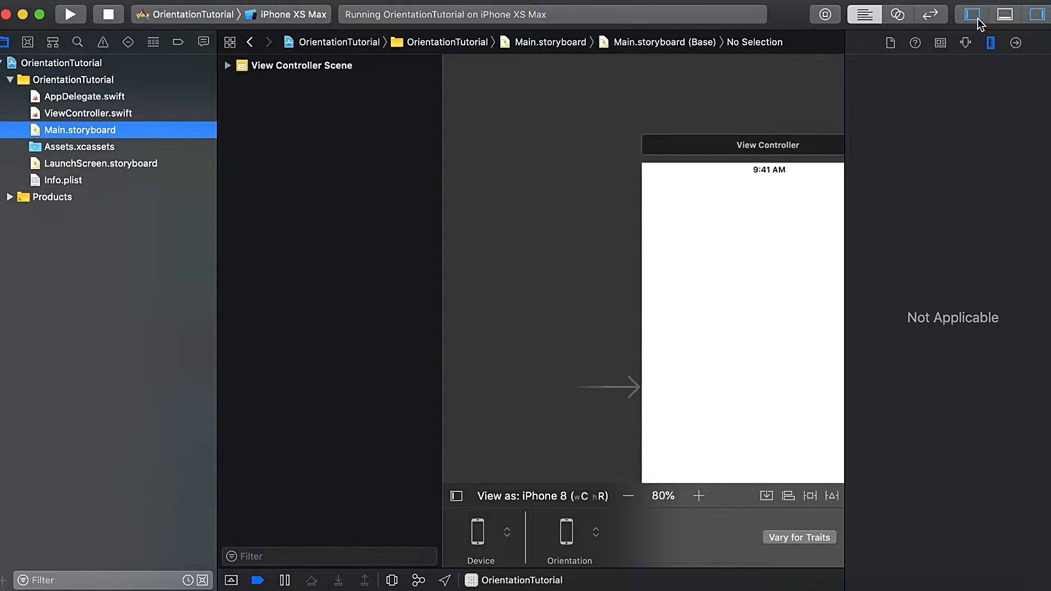
{"action": "left_click", "coordinate": [970, 14]}
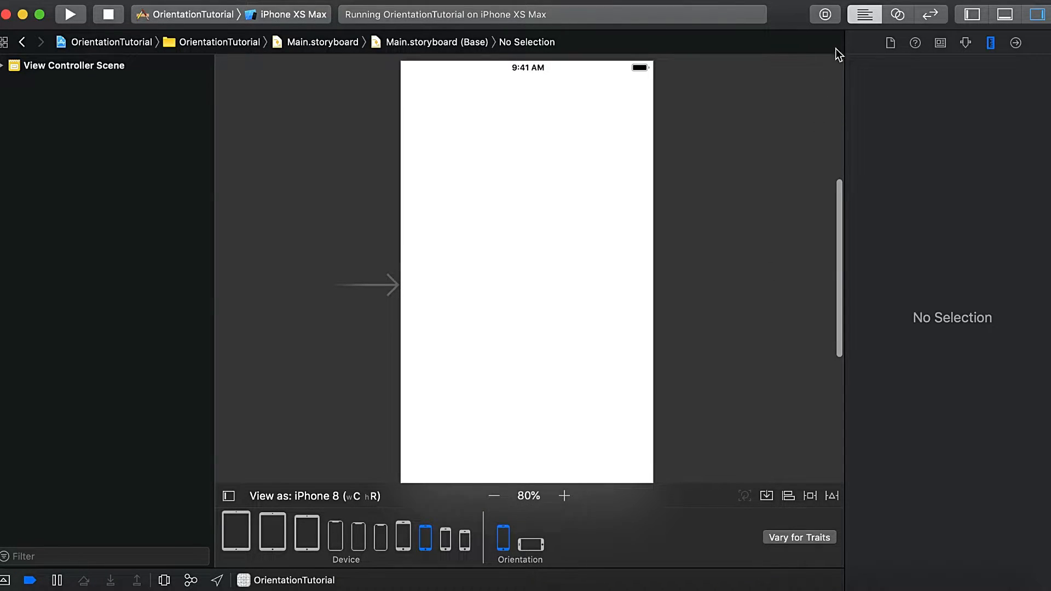
{"action": "left_click", "coordinate": [526, 268]}
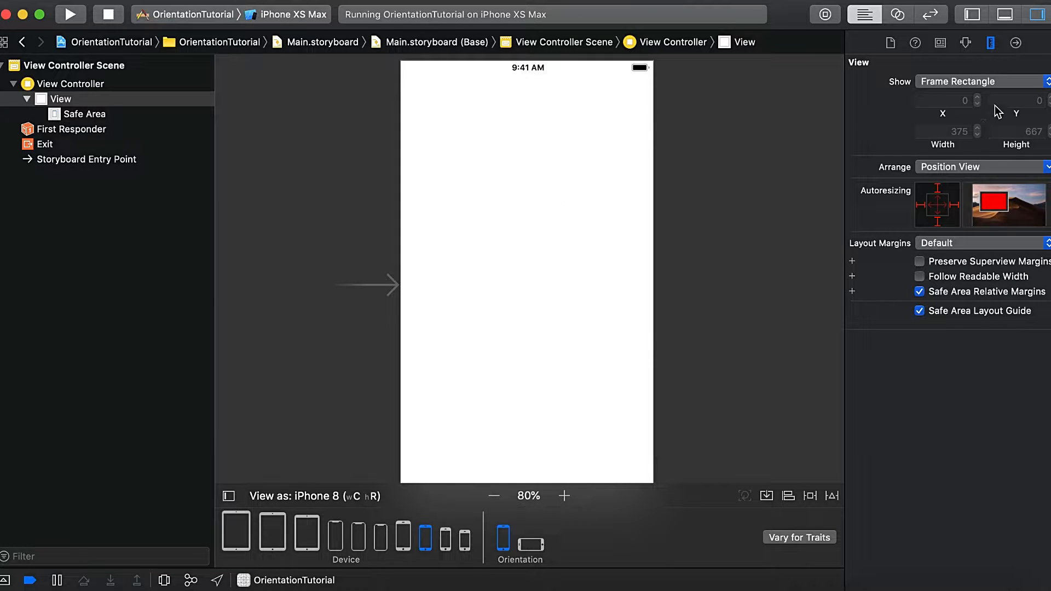
{"action": "left_click", "coordinate": [964, 42]}
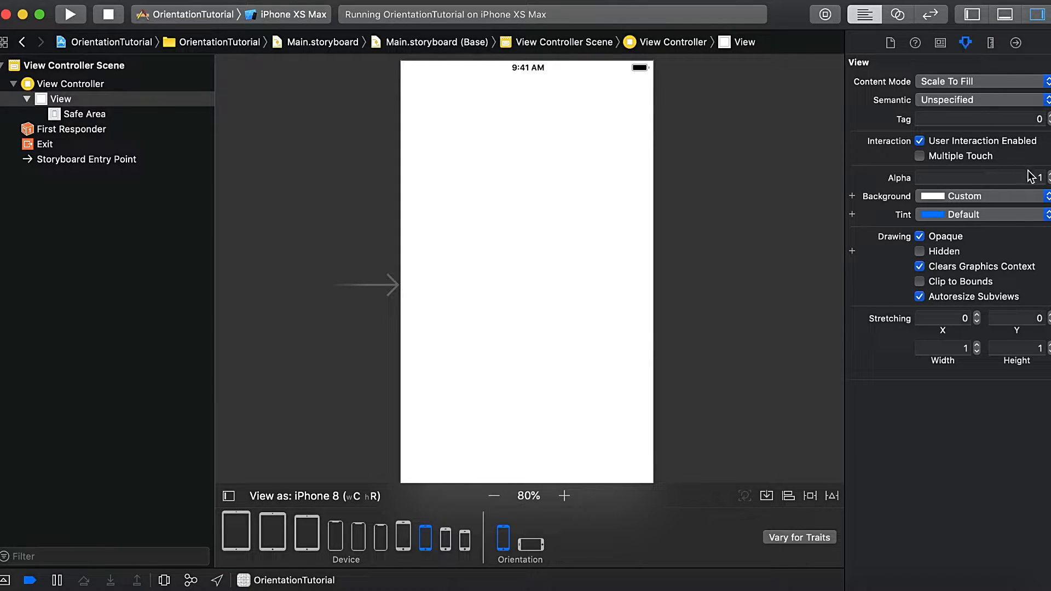
{"action": "left_click", "coordinate": [981, 196]}
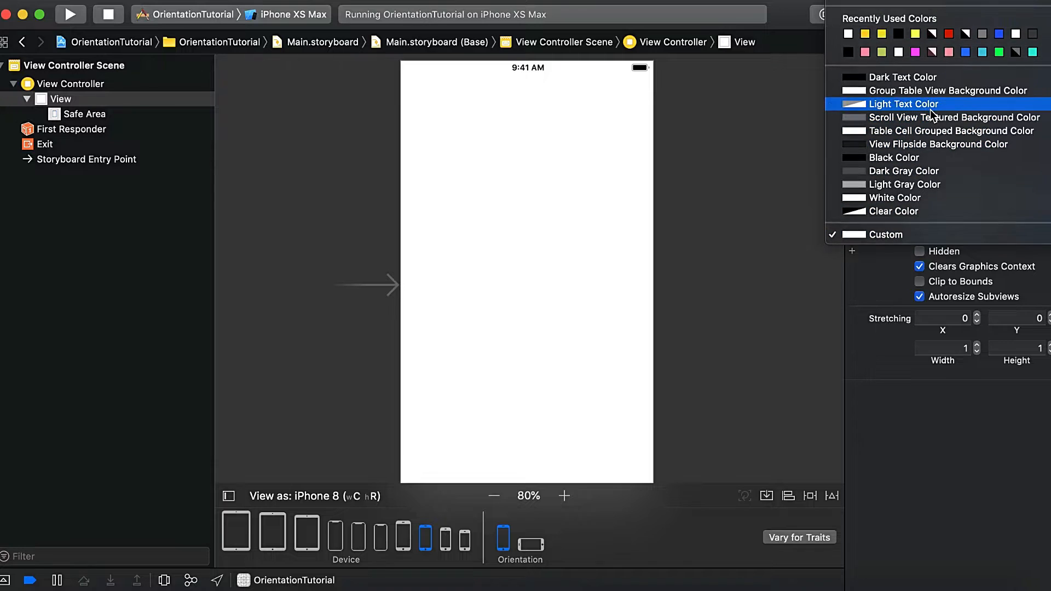
{"action": "mouse_move", "coordinate": [865, 34]}
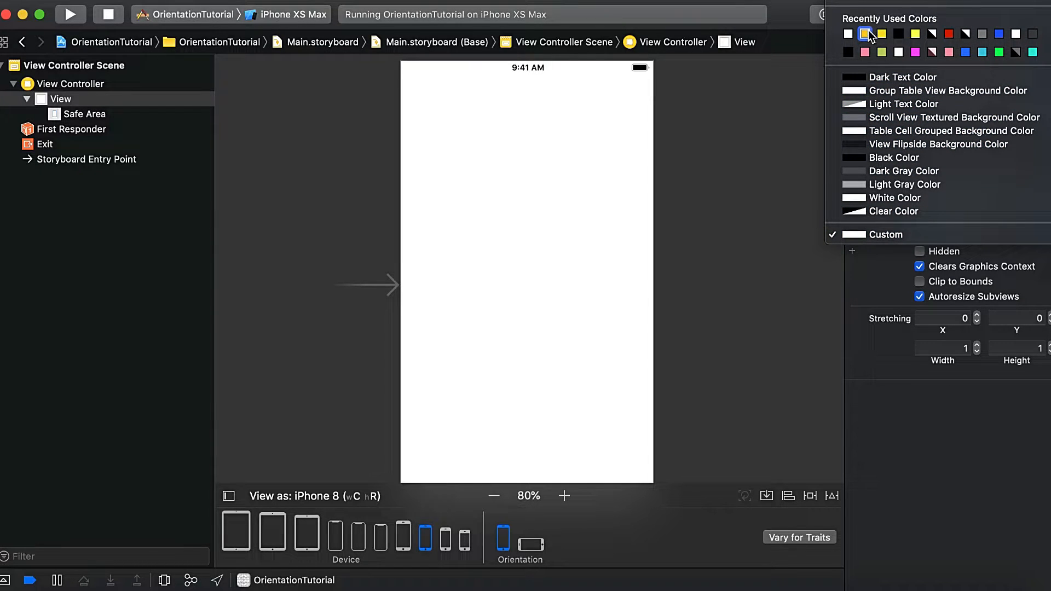
{"action": "left_click", "coordinate": [881, 34]}
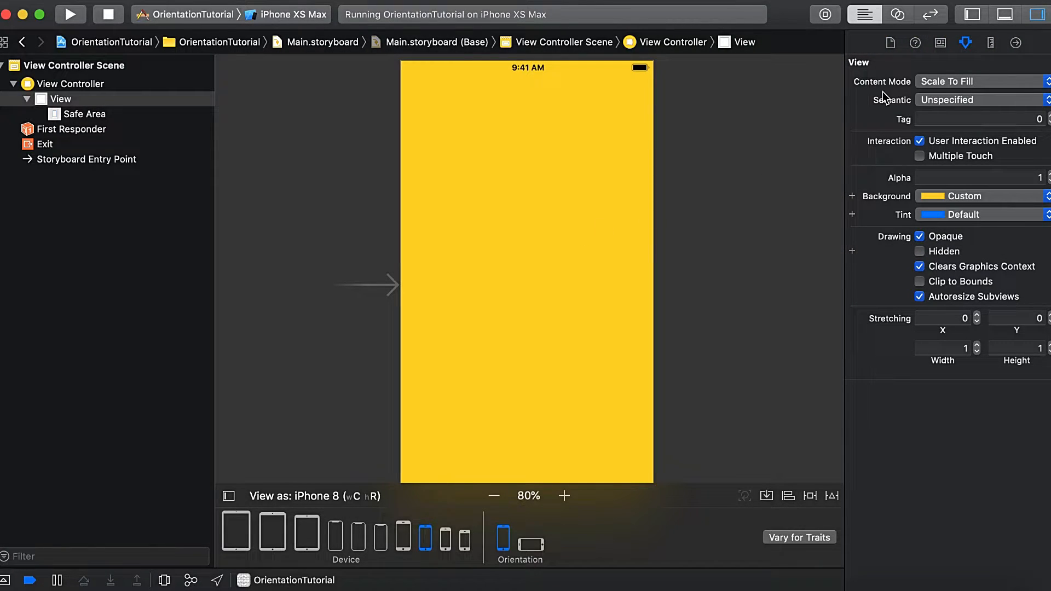
- Find a Button in the Object Library and place it near the view's top-left
{"action": "type", "text": "u"}
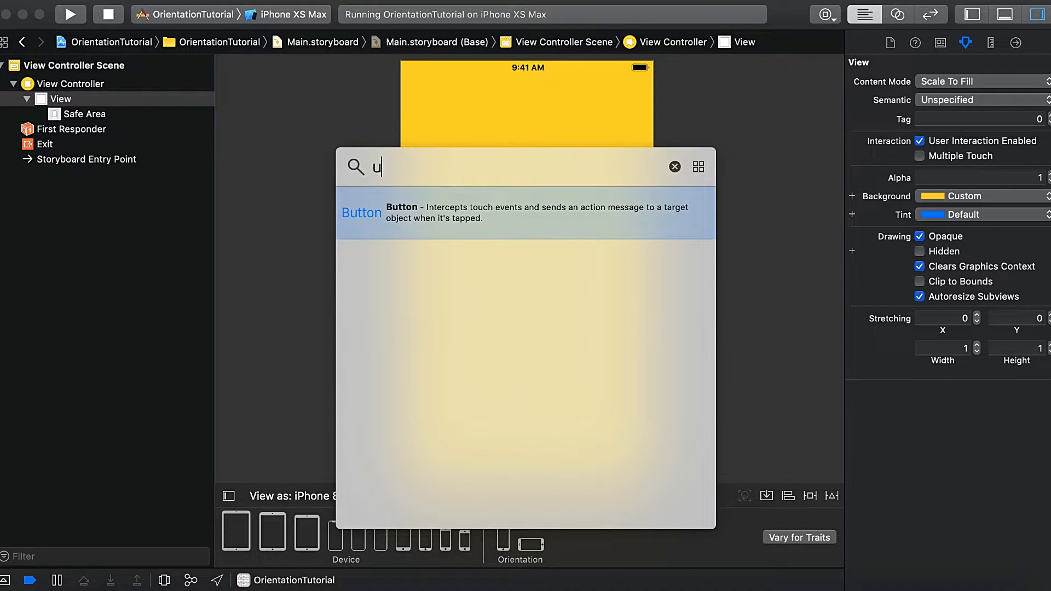
{"action": "type", "text": "ibu"}
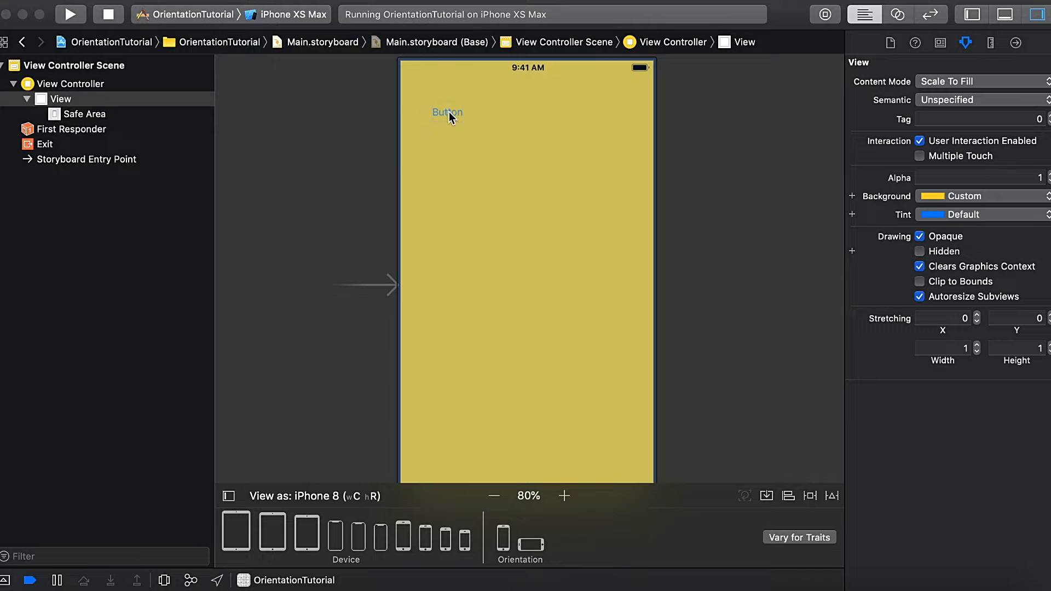
{"action": "left_click", "coordinate": [447, 111]}
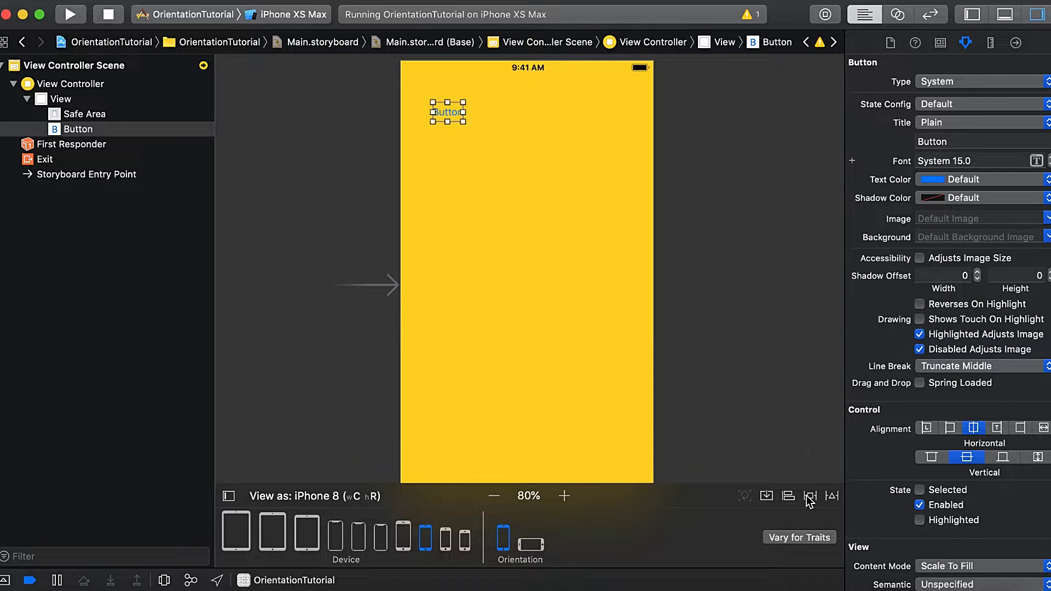
- Pin the button top 40, leading 20, and size it 100 wide by 50 tall
{"action": "left_click", "coordinate": [809, 496]}
{"action": "type", "text": "20"}
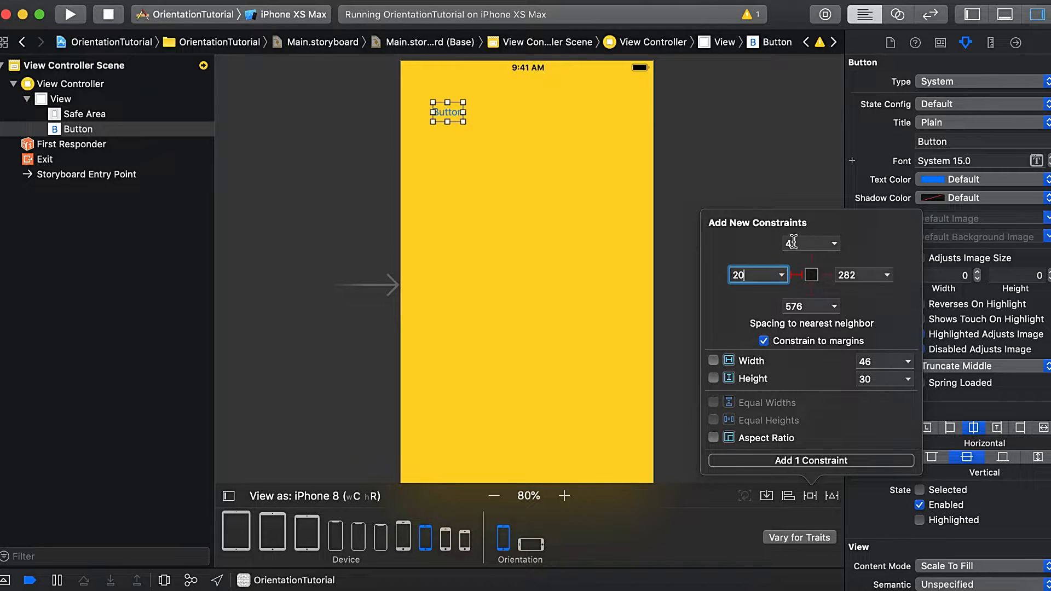
{"action": "left_click", "coordinate": [811, 242]}
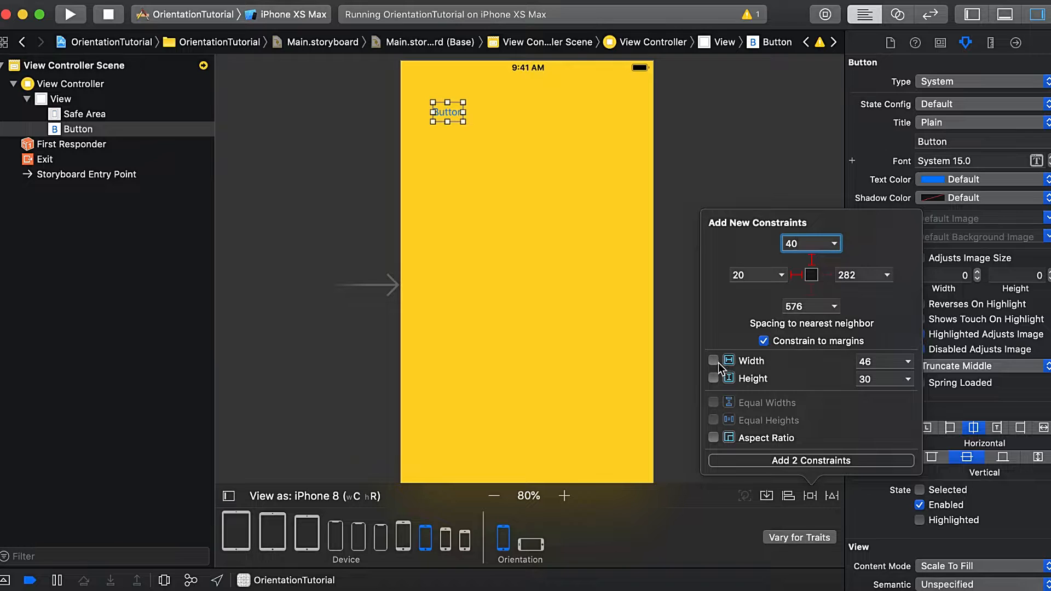
{"action": "left_click", "coordinate": [713, 361]}
{"action": "type", "text": "5"}
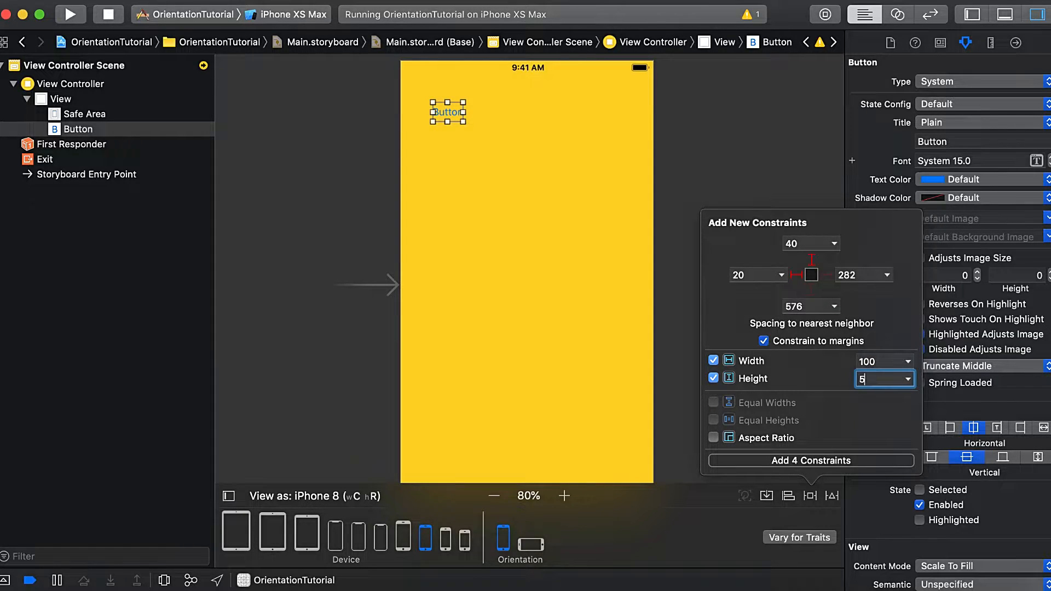
{"action": "type", "text": "0"}
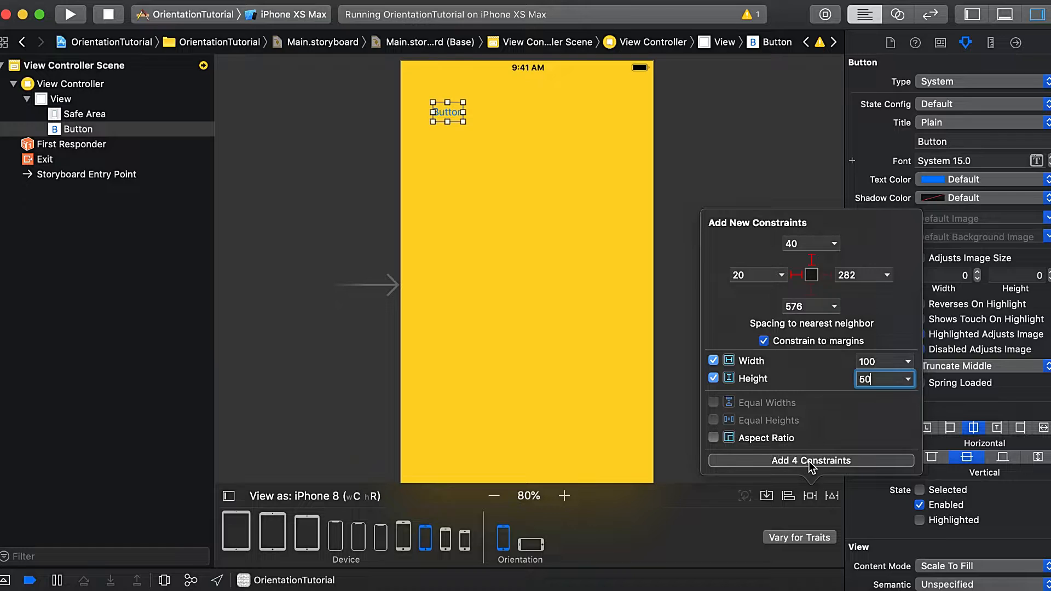
{"action": "left_click", "coordinate": [809, 460]}
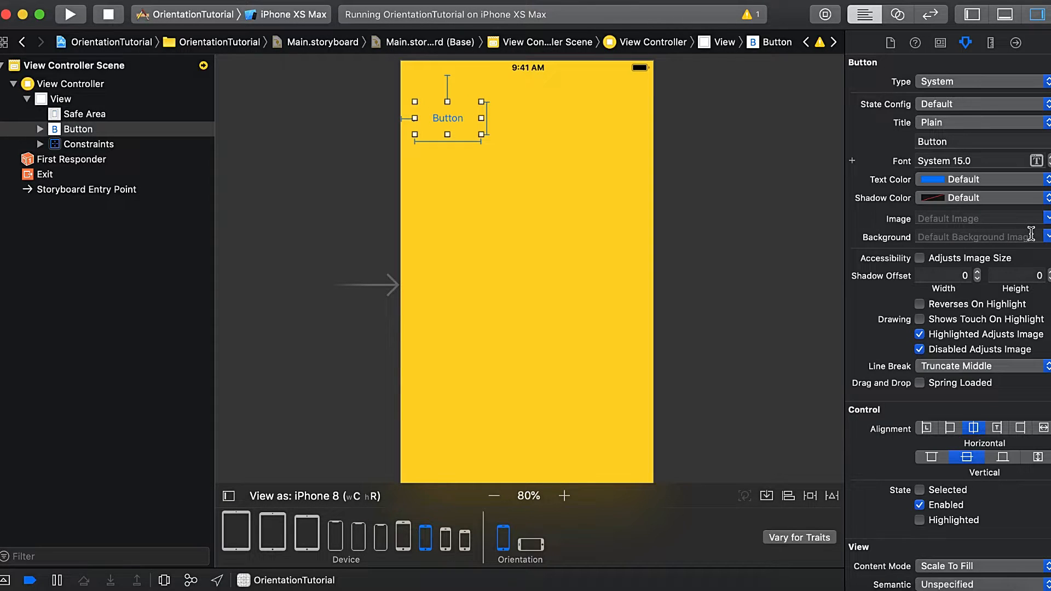
- Set the button's Background to White Color in the Attributes inspector's View section
{"action": "scroll", "scroll_direction": "down", "scroll_amount": 3}
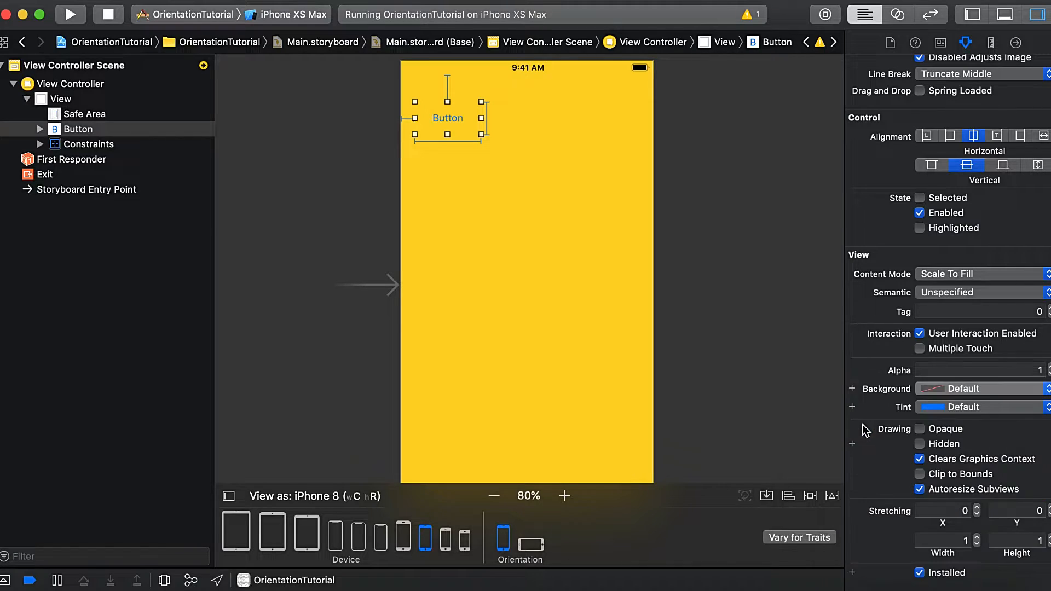
{"action": "left_click", "coordinate": [60, 98]}
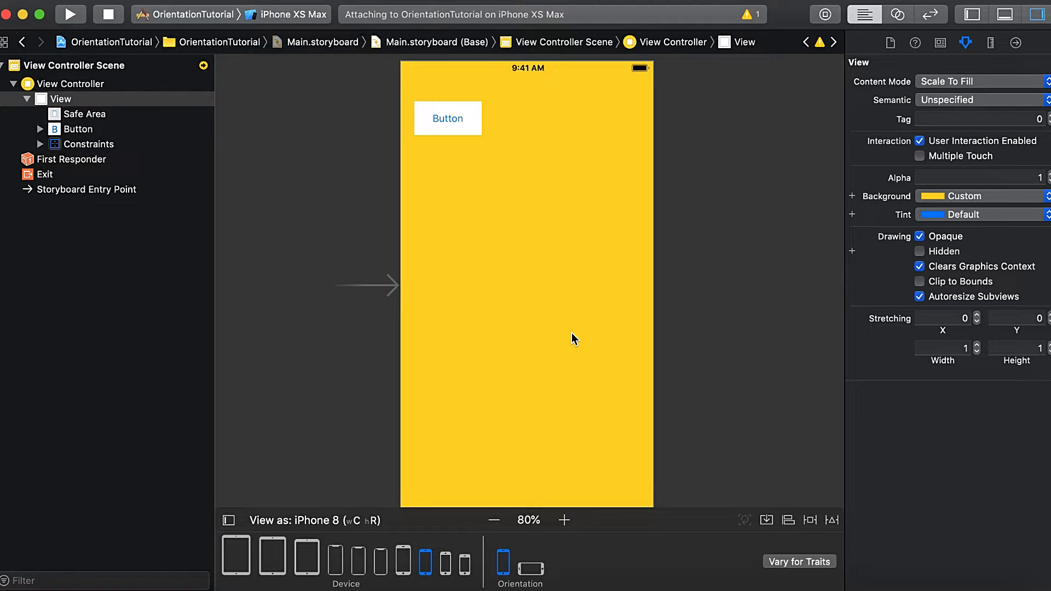
{"action": "left_click", "coordinate": [70, 14]}
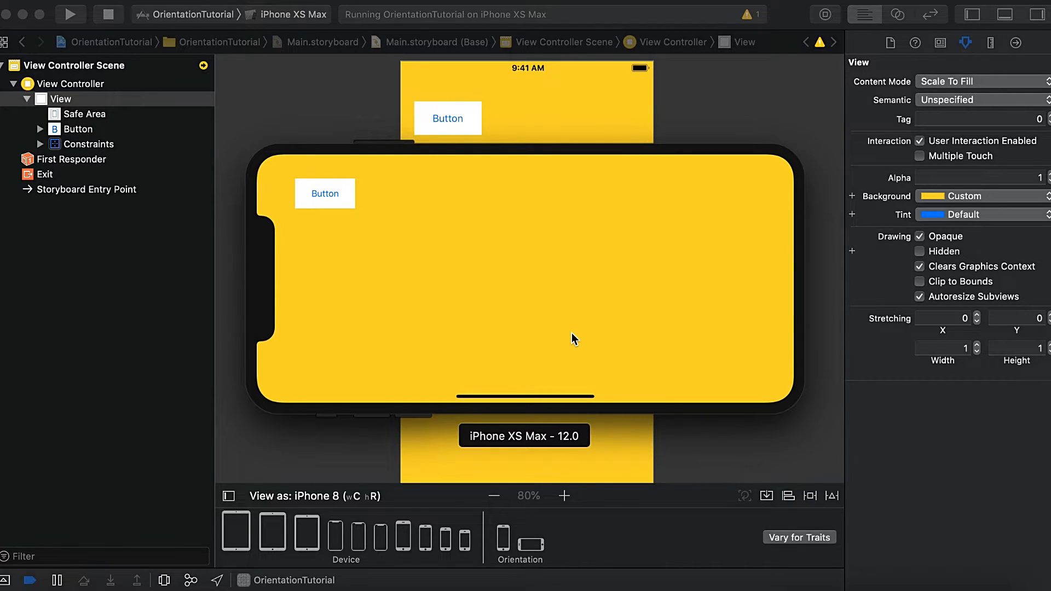
{"action": "left_click", "coordinate": [502, 540]}
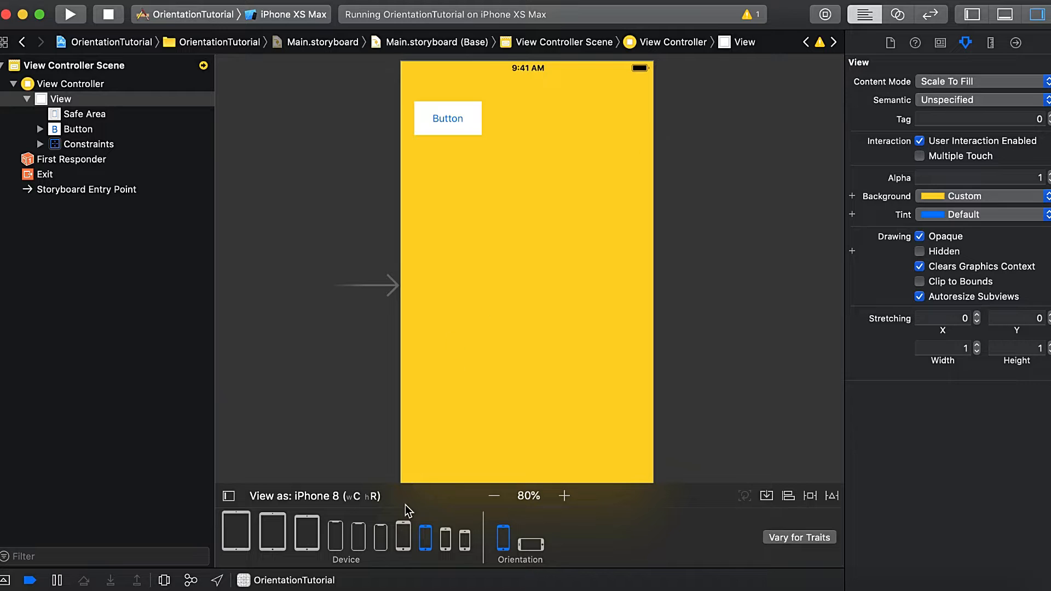
- Preview the scene in landscape and vary for traits on Height, targeting compact-height devices
{"action": "left_click", "coordinate": [531, 544]}
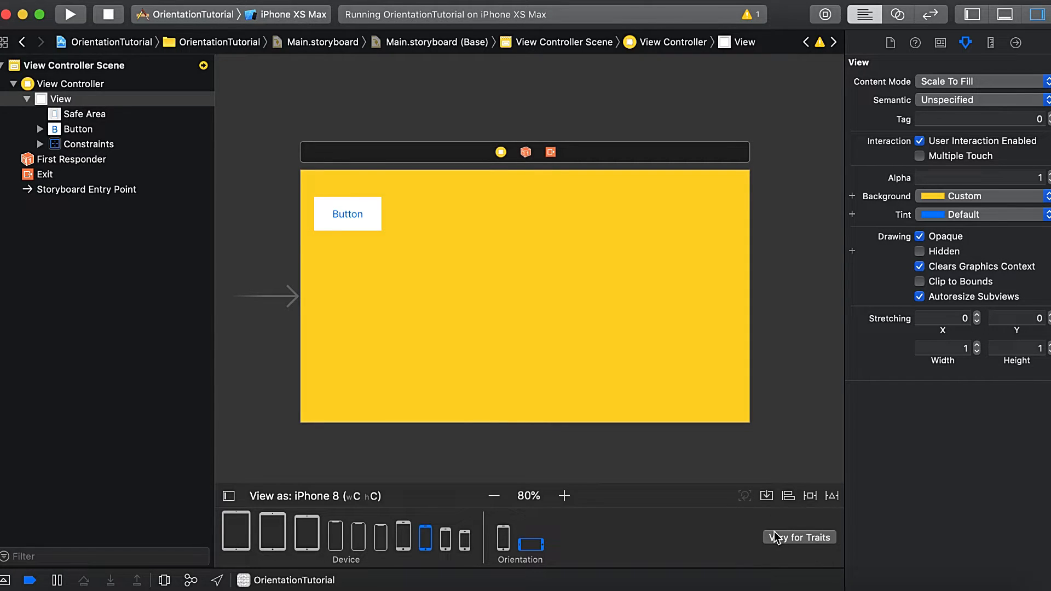
{"action": "left_click", "coordinate": [799, 537]}
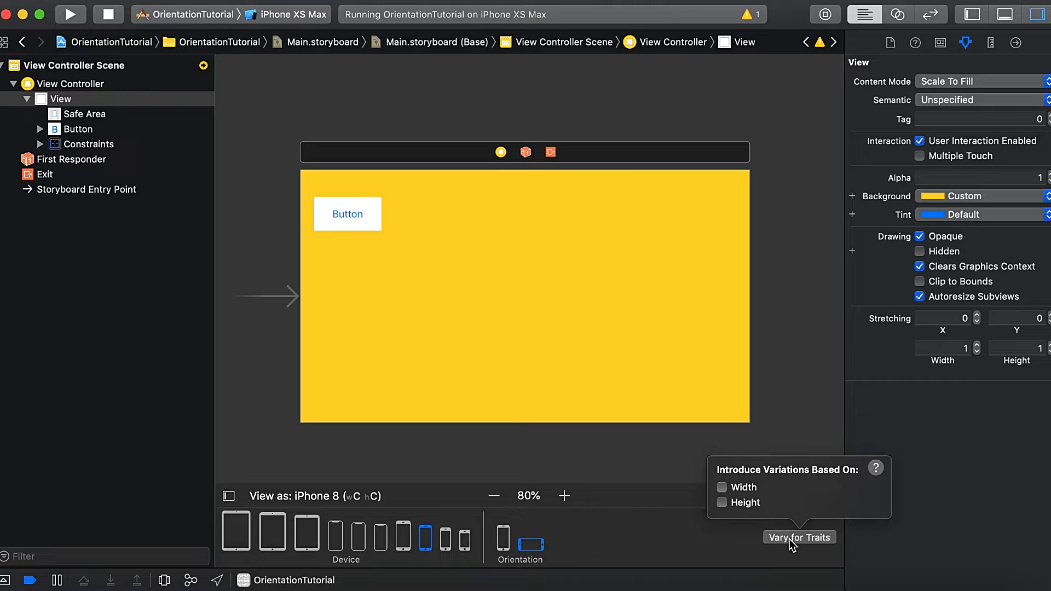
{"action": "left_click", "coordinate": [722, 503]}
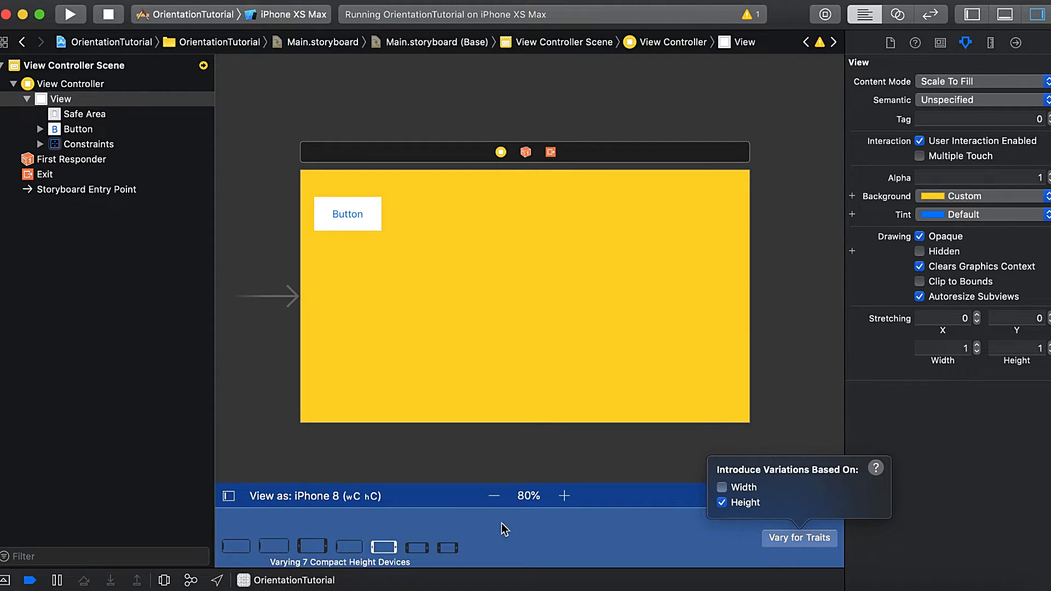
{"action": "mouse_move", "coordinate": [446, 565]}
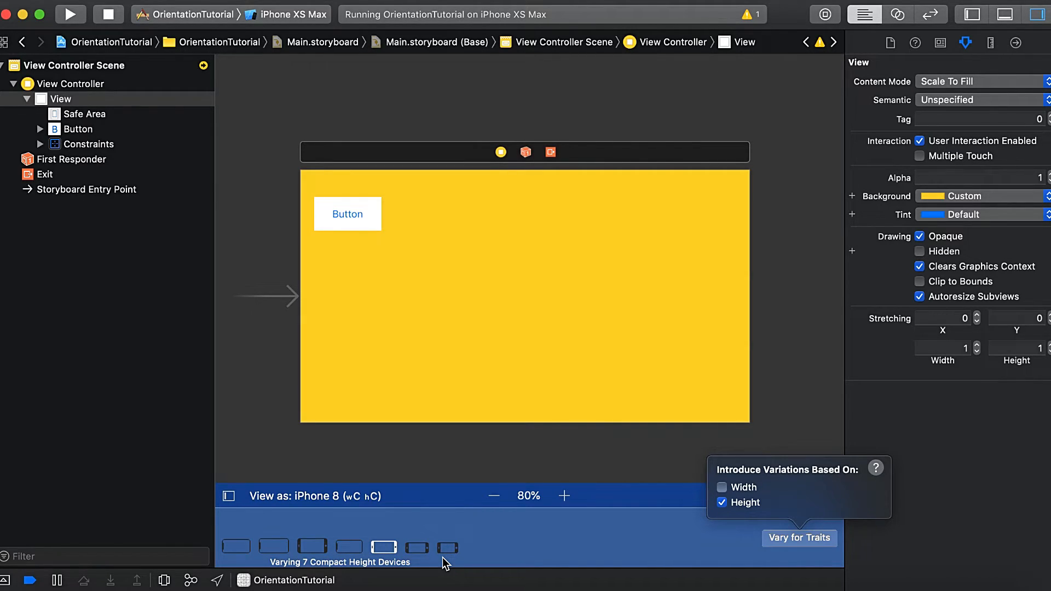
{"action": "mouse_move", "coordinate": [531, 558]}
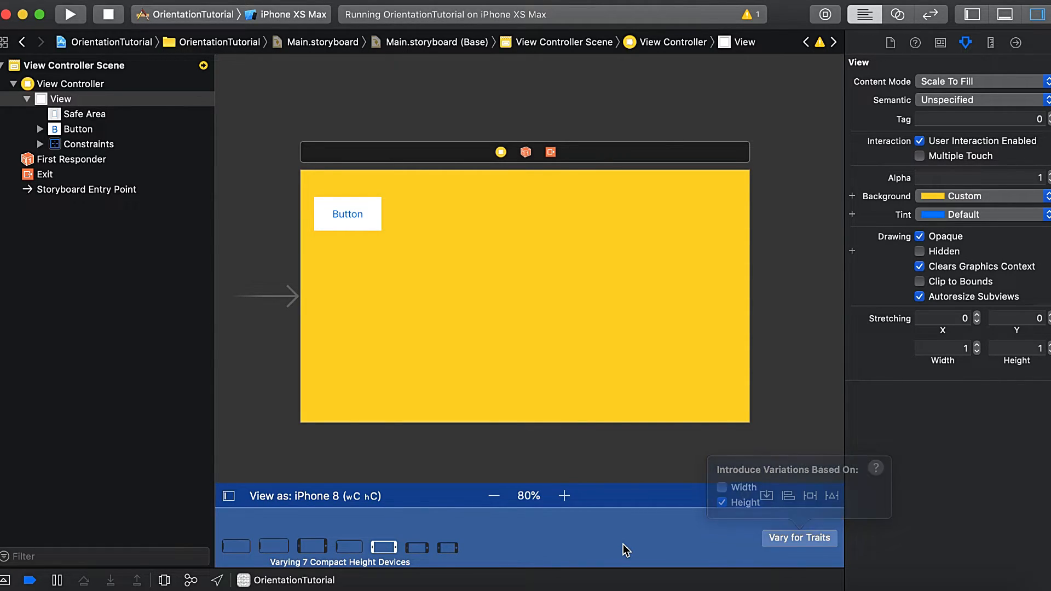
- In the compact-height variation, select the button and expand its constraints in the outline
{"action": "left_click", "coordinate": [798, 537]}
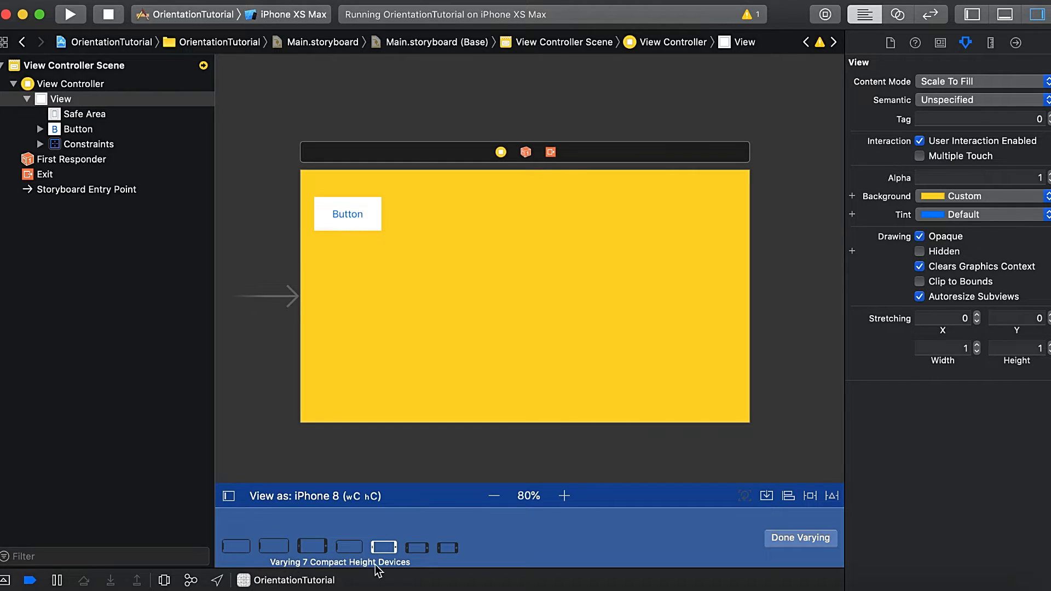
{"action": "mouse_move", "coordinate": [457, 335]}
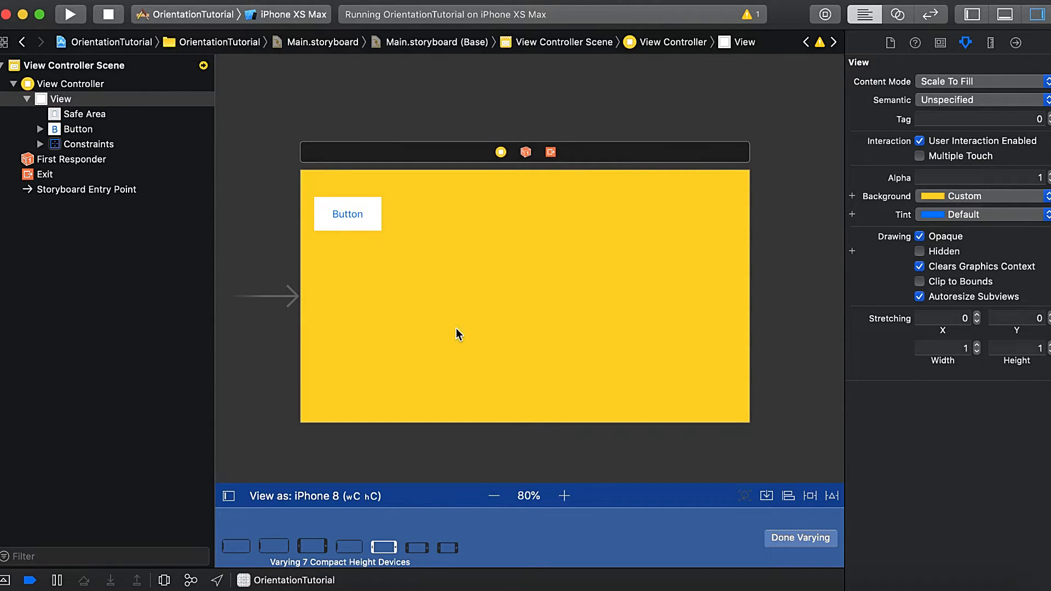
{"action": "left_click", "coordinate": [347, 214]}
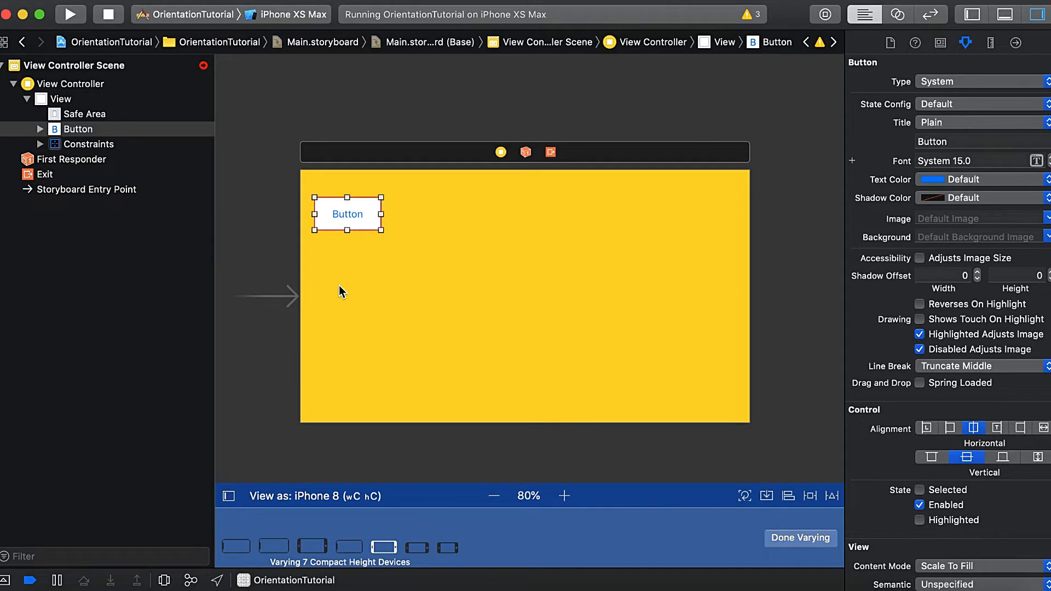
{"action": "mouse_move", "coordinate": [122, 177]}
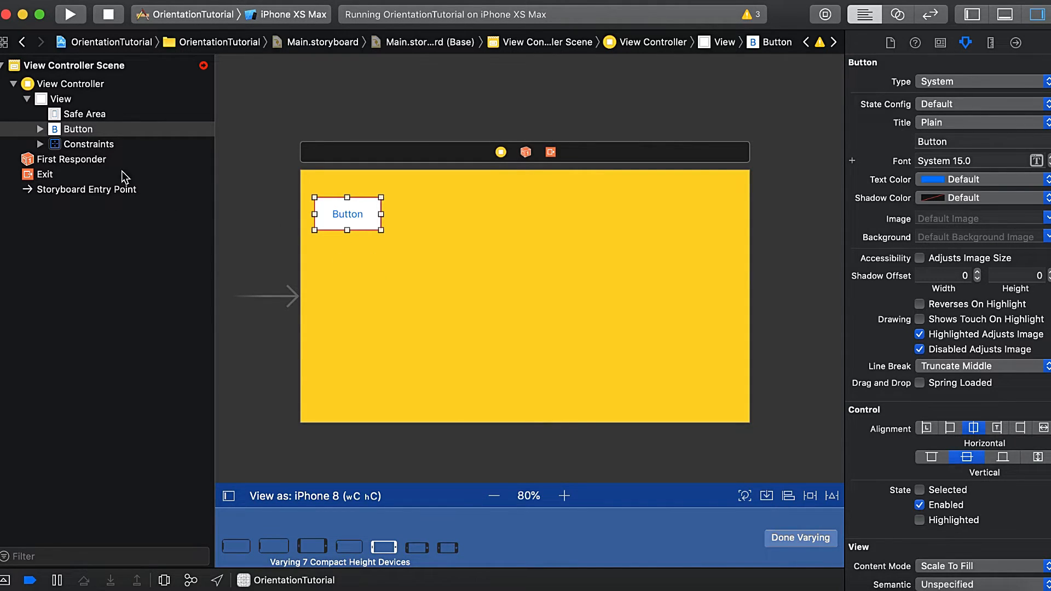
{"action": "left_click", "coordinate": [39, 143]}
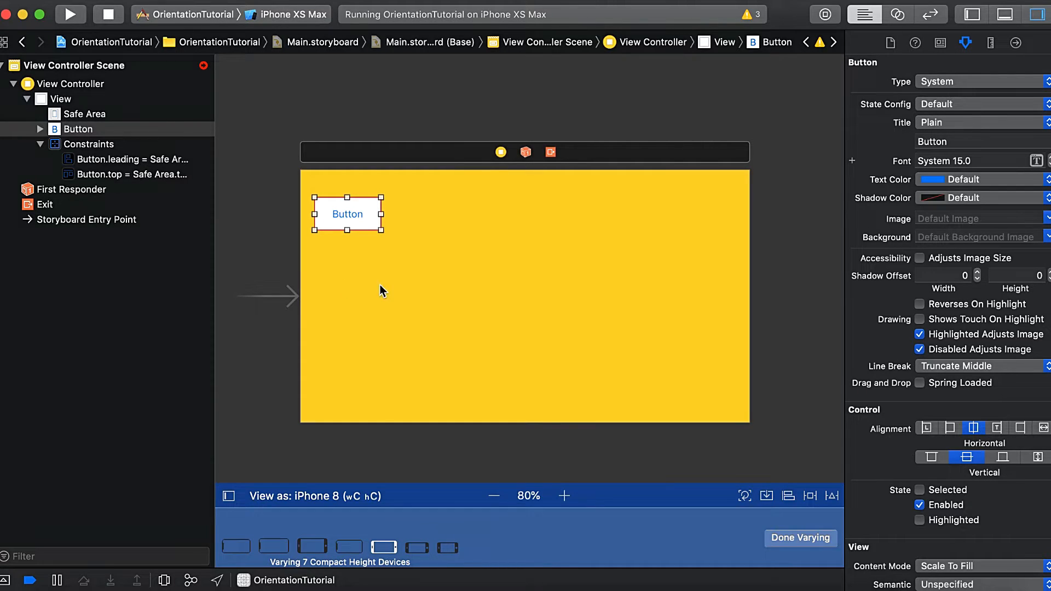
{"action": "left_click", "coordinate": [60, 98]}
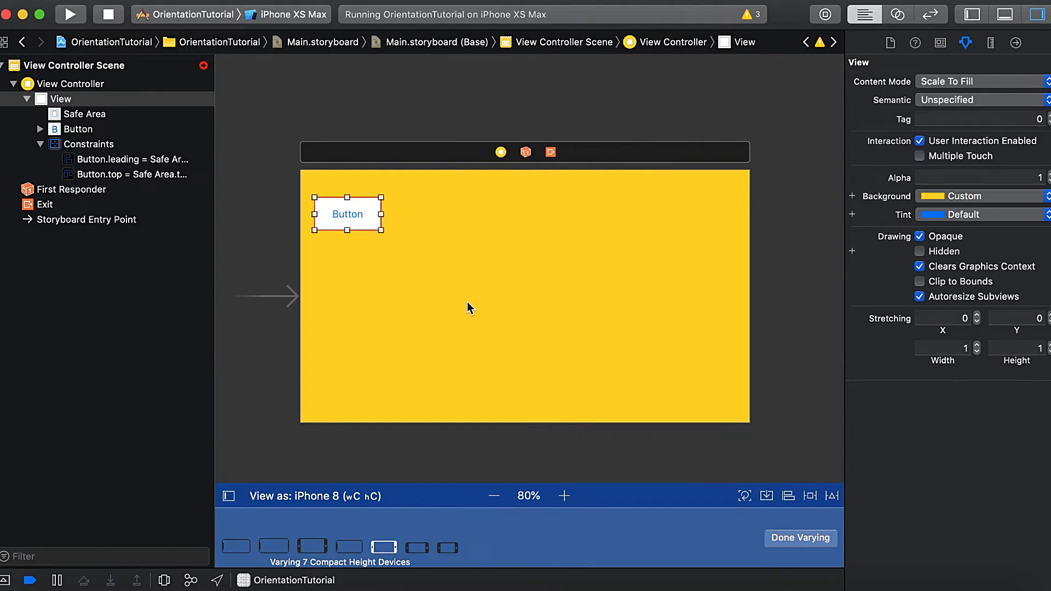
- Center the button horizontally and vertically in its container with width and height 200
{"action": "left_click", "coordinate": [347, 214]}
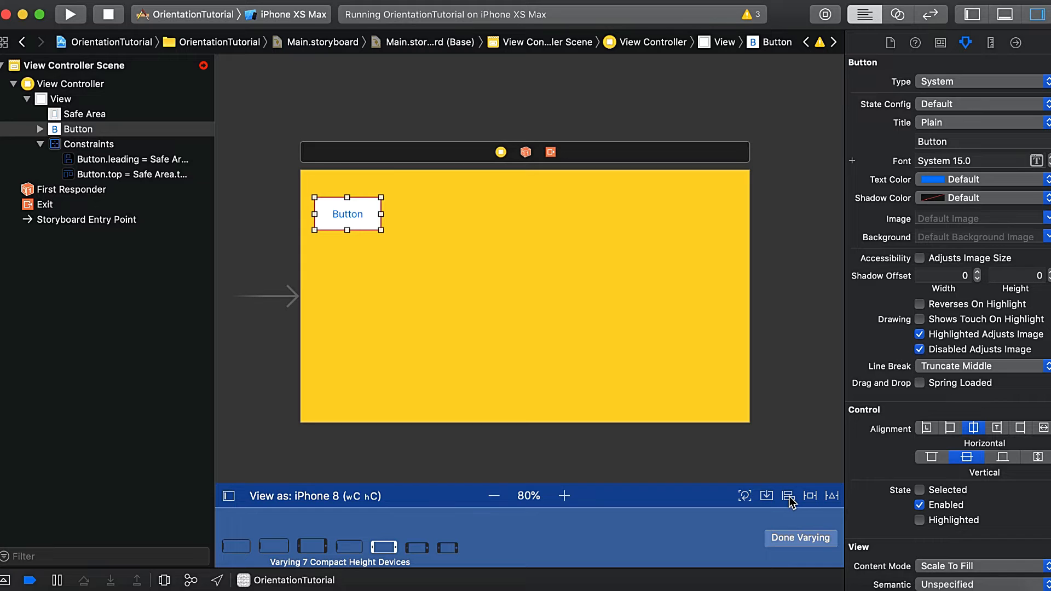
{"action": "left_click", "coordinate": [788, 496]}
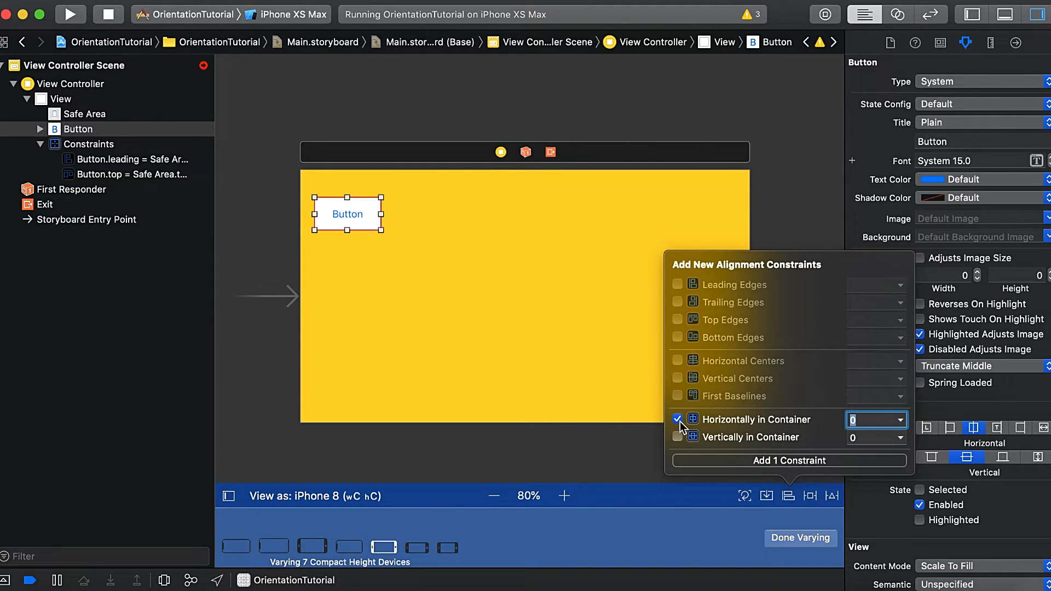
{"action": "left_click", "coordinate": [788, 461]}
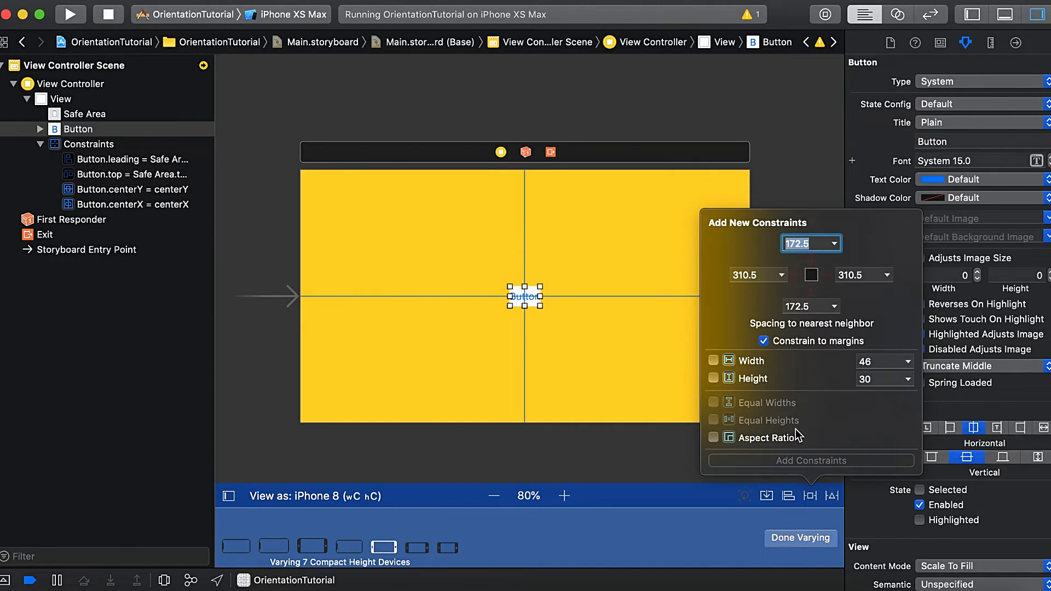
{"action": "left_click", "coordinate": [713, 378]}
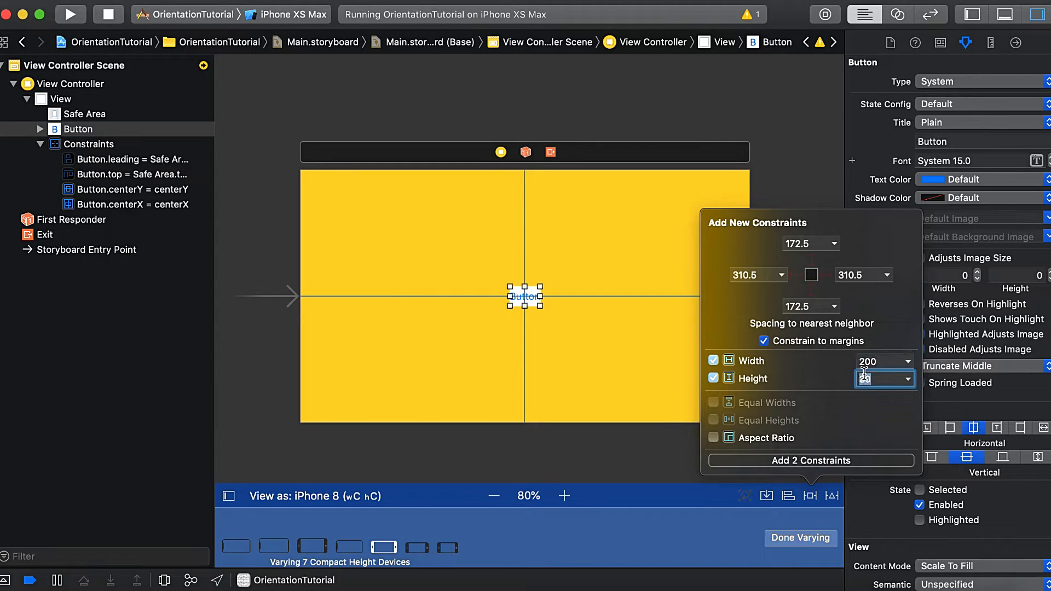
{"action": "type", "text": "200"}
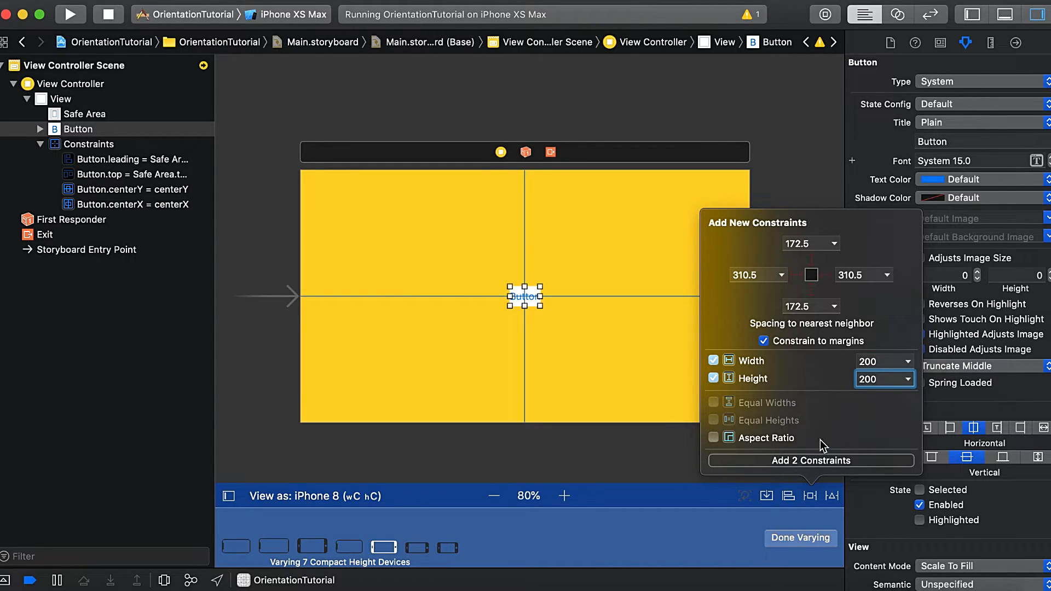
{"action": "left_click", "coordinate": [810, 460]}
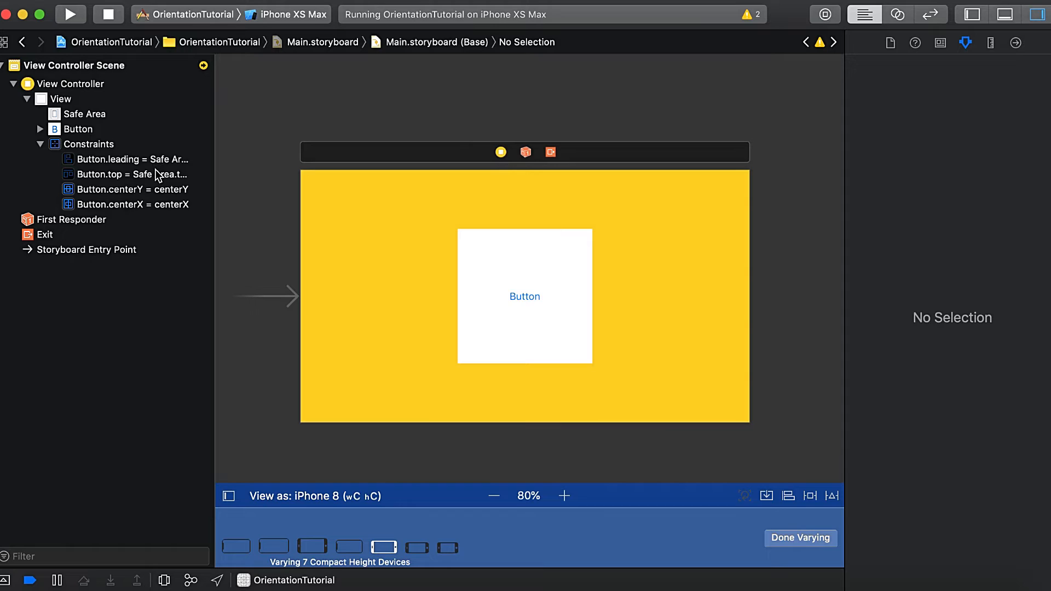
- Review the top and centering constraints, finish varying, and preview portrait then landscape
{"action": "left_click", "coordinate": [131, 174]}
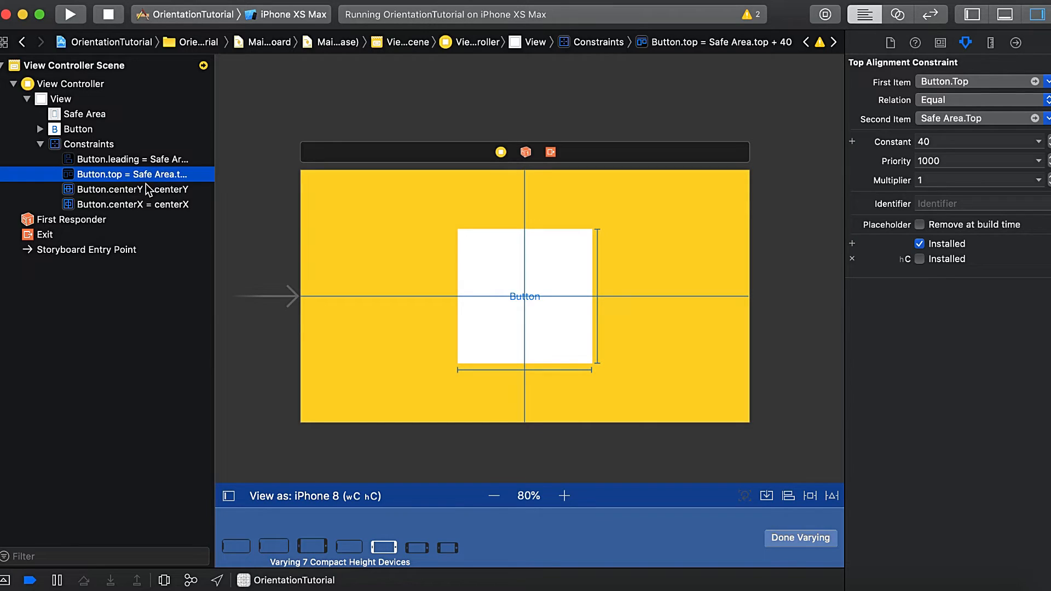
{"action": "left_click", "coordinate": [132, 204]}
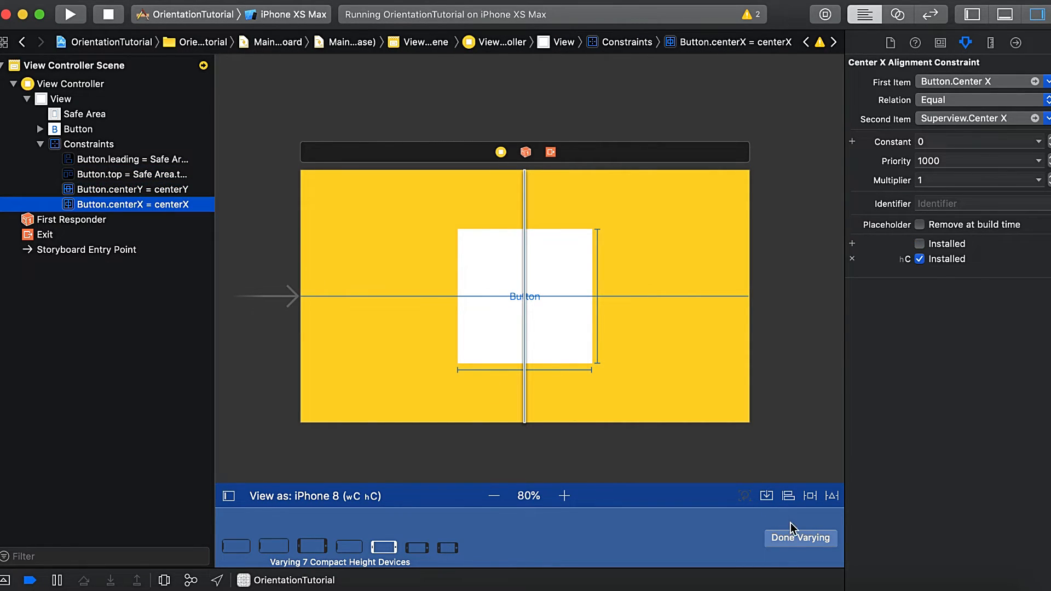
{"action": "left_click", "coordinate": [799, 538]}
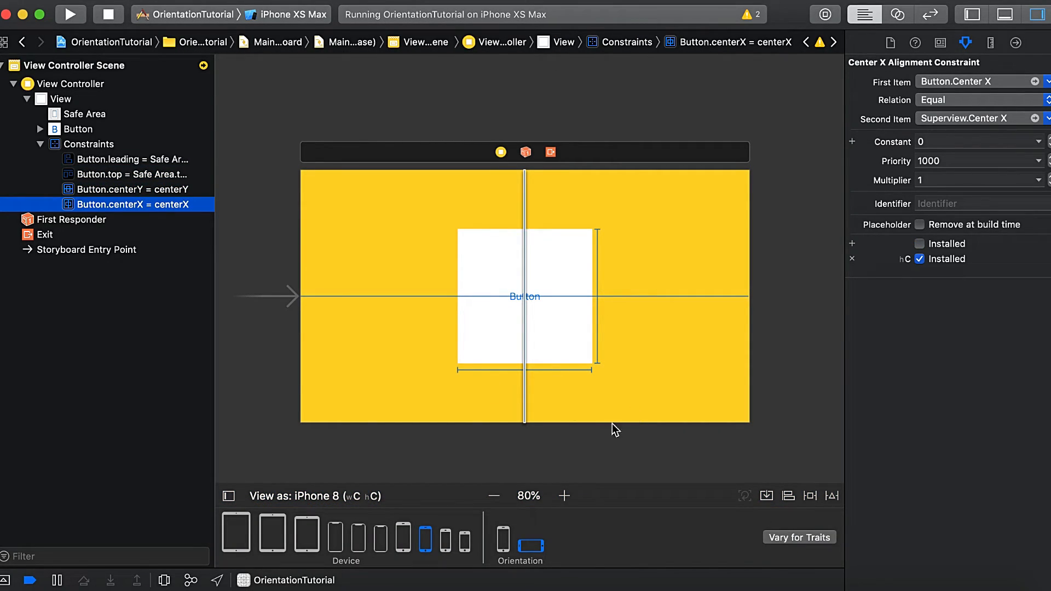
{"action": "left_click", "coordinate": [502, 541]}
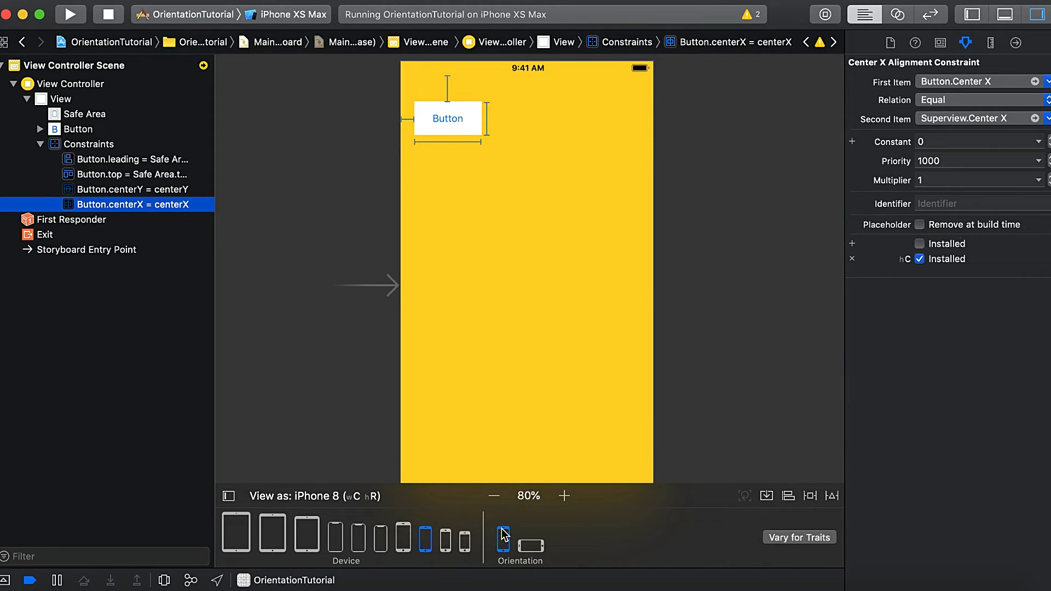
{"action": "mouse_move", "coordinate": [531, 546]}
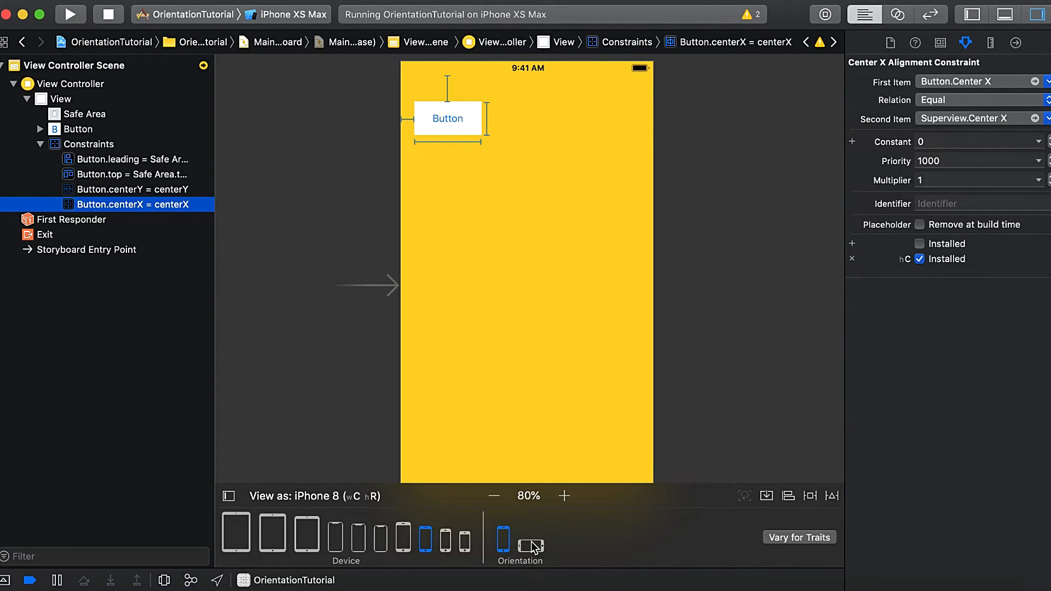
{"action": "left_click", "coordinate": [530, 543]}
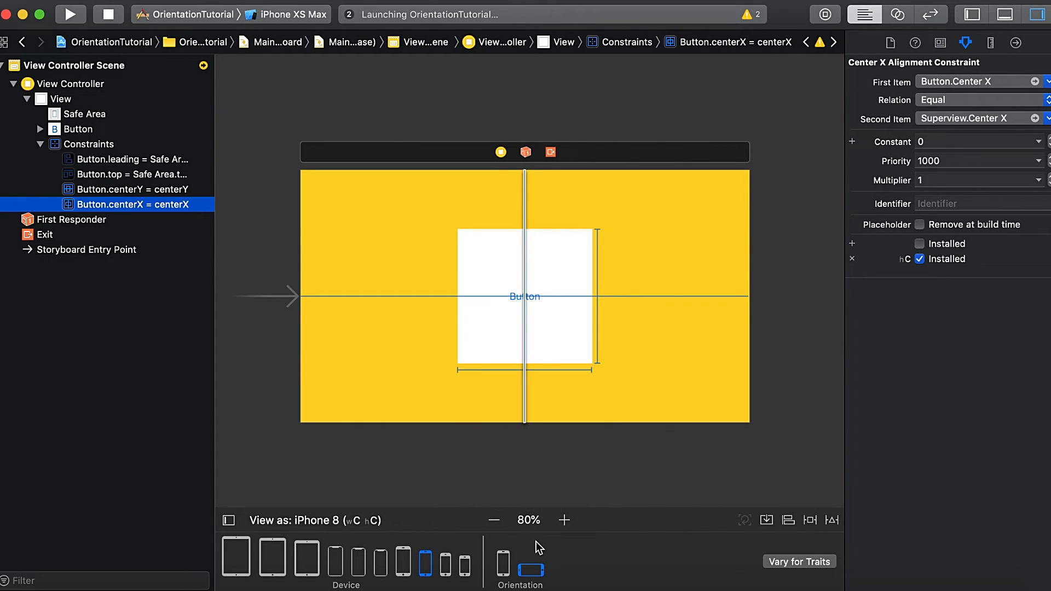
- Rotate the simulated phone through both landscape sides back to portrait, then tap the button
{"action": "left_click", "coordinate": [69, 14]}
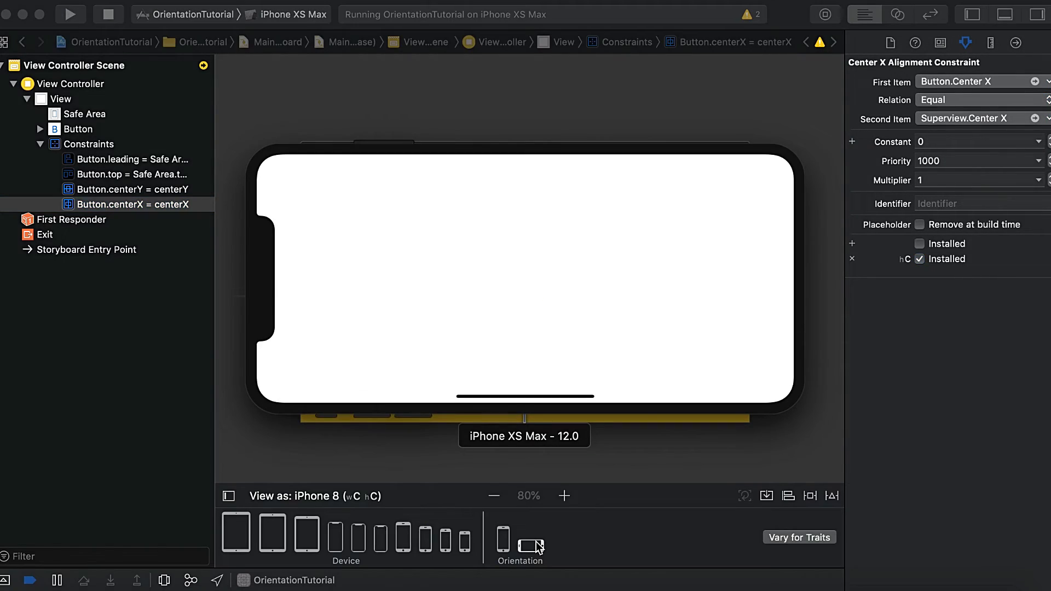
{"action": "left_click", "coordinate": [532, 543]}
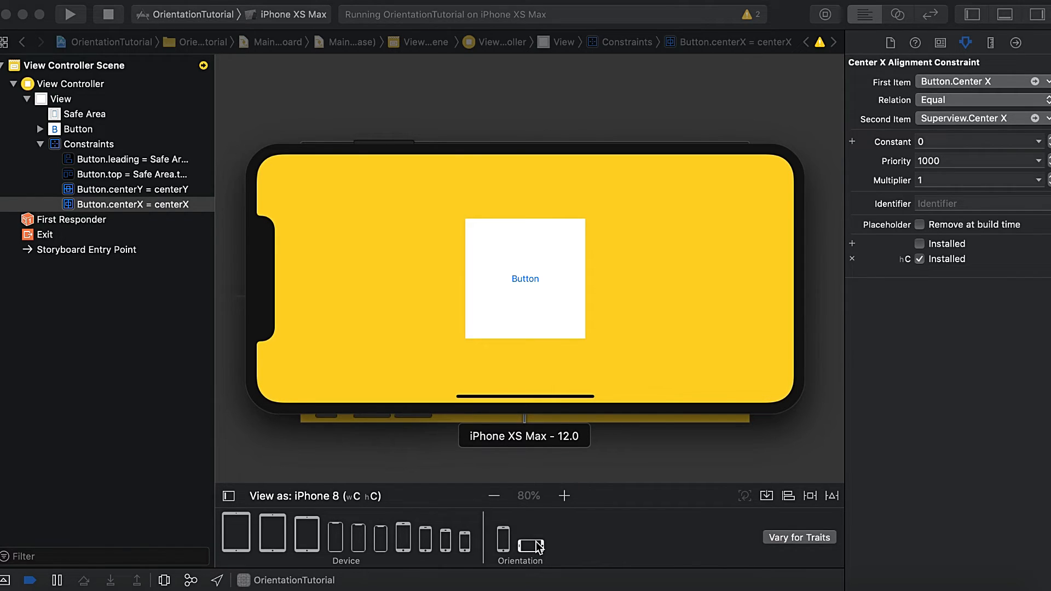
{"action": "left_click", "coordinate": [532, 544]}
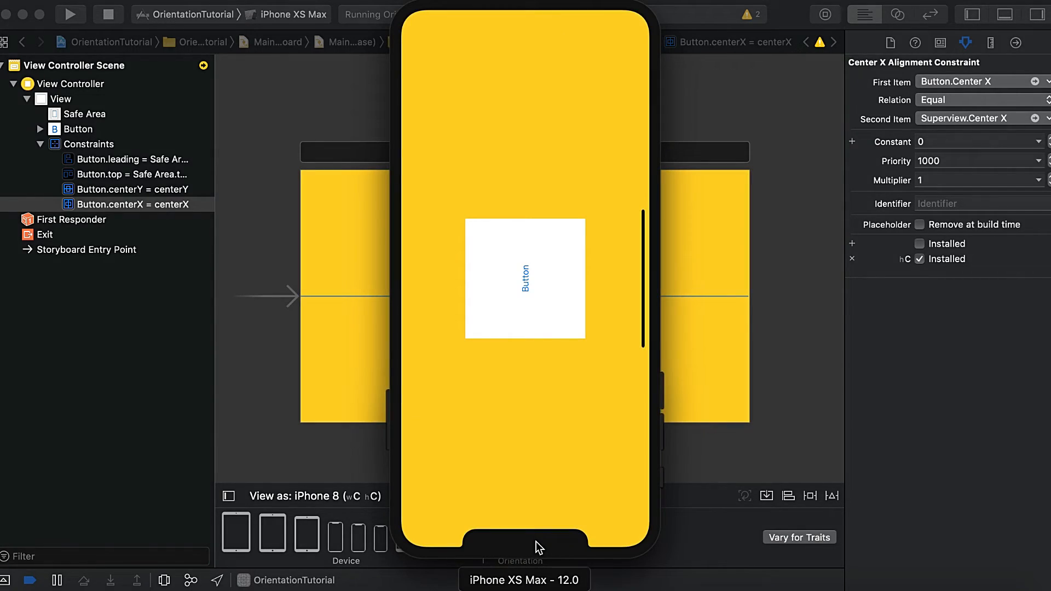
{"action": "left_click", "coordinate": [531, 543]}
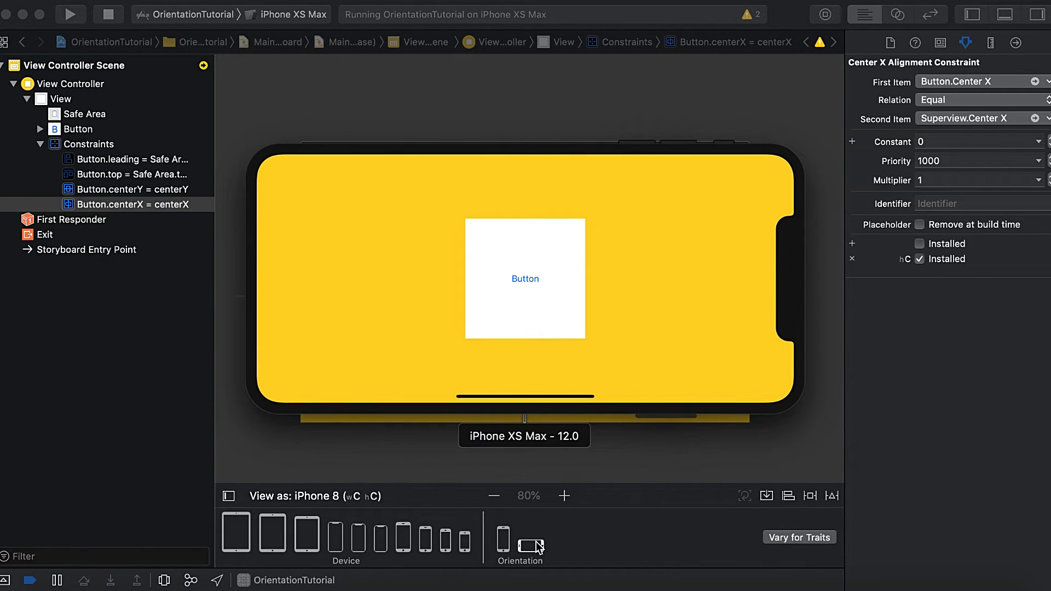
{"action": "left_click", "coordinate": [532, 545]}
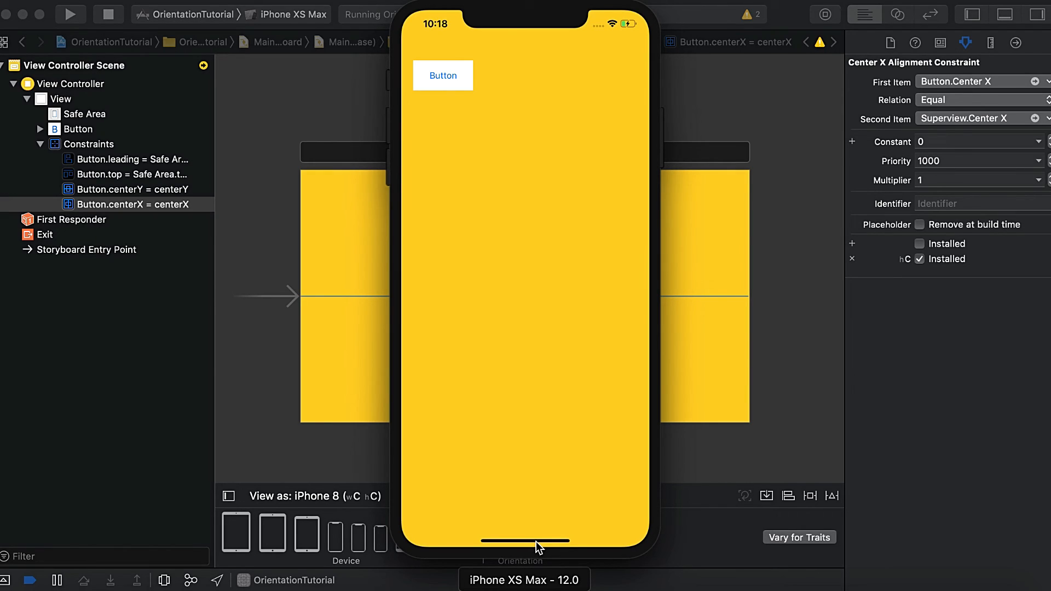
{"action": "left_click", "coordinate": [443, 75]}
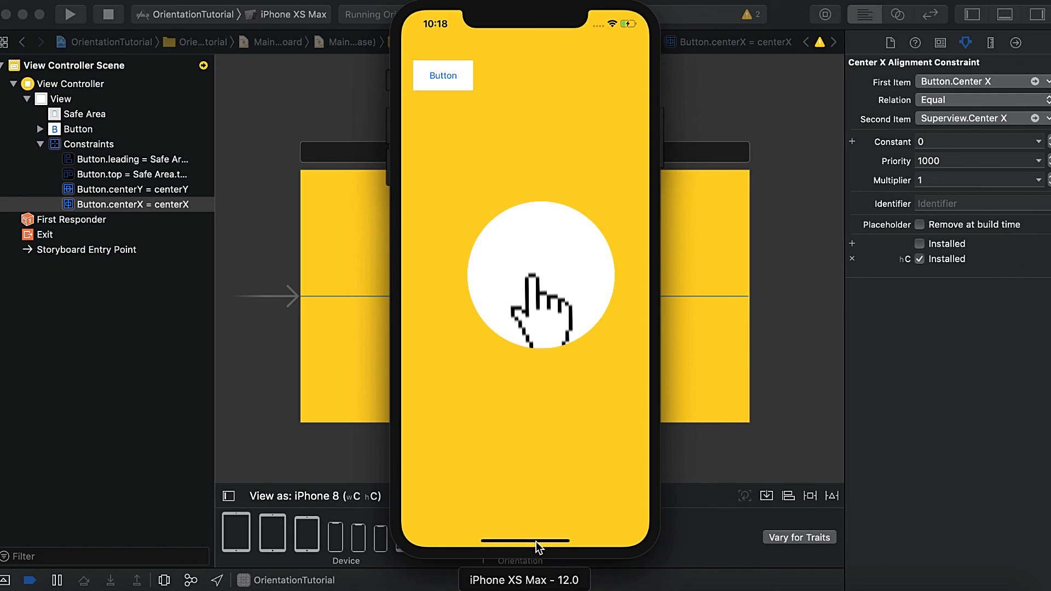
{"action": "mouse_move", "coordinate": [536, 288]}
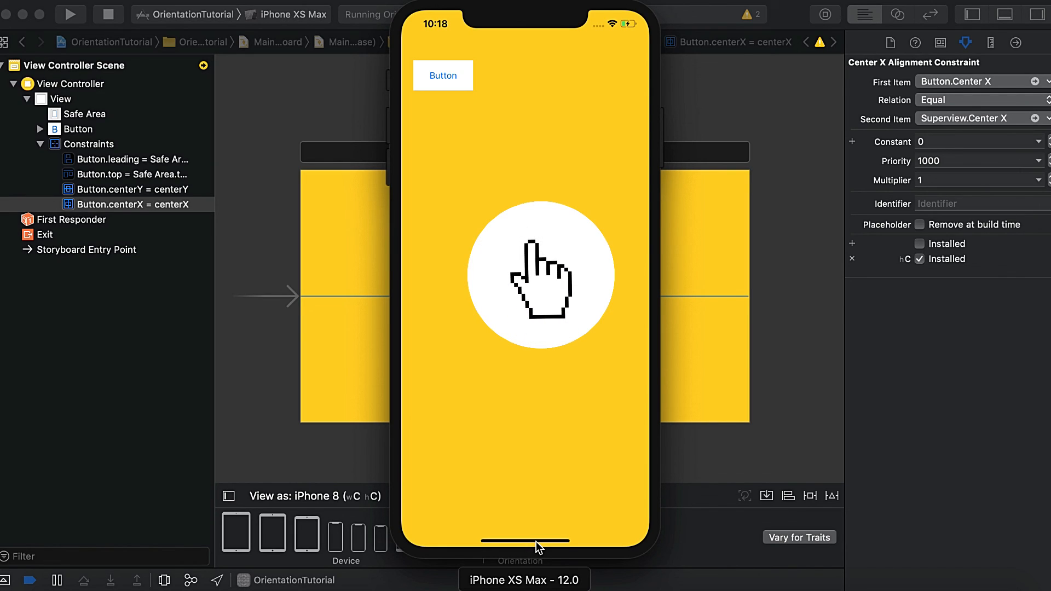